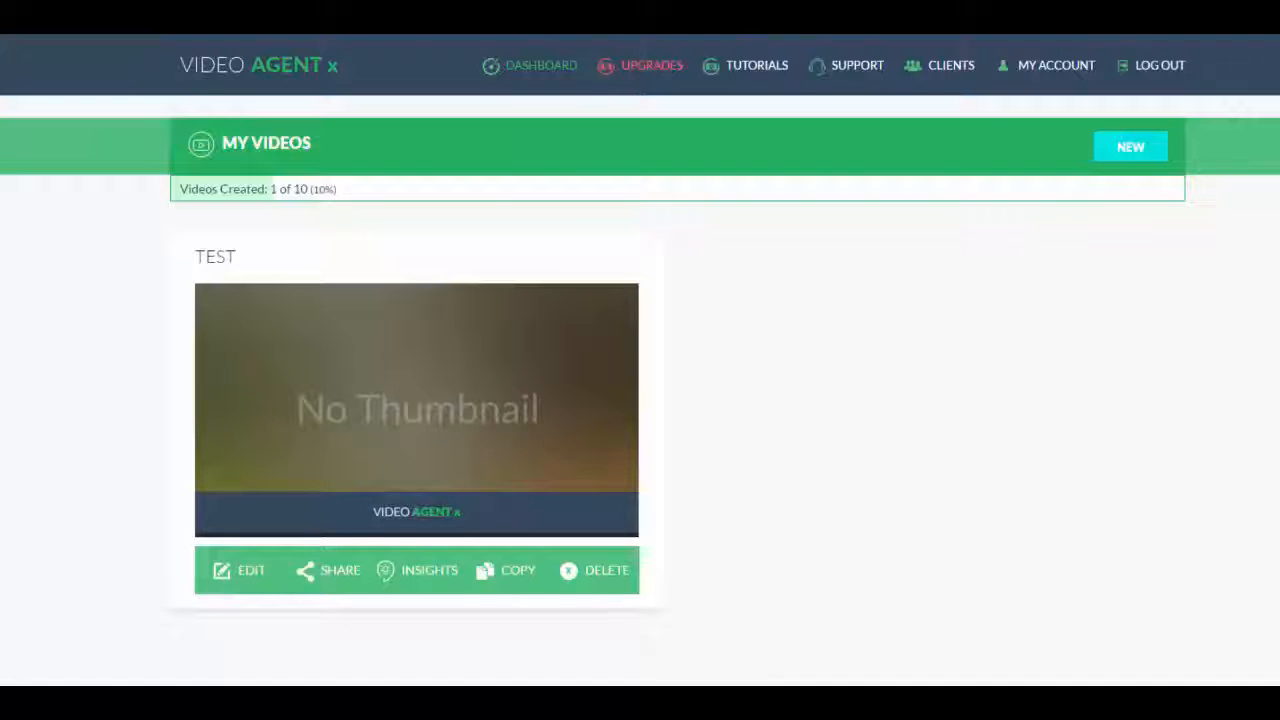
mouse_move(536, 62)
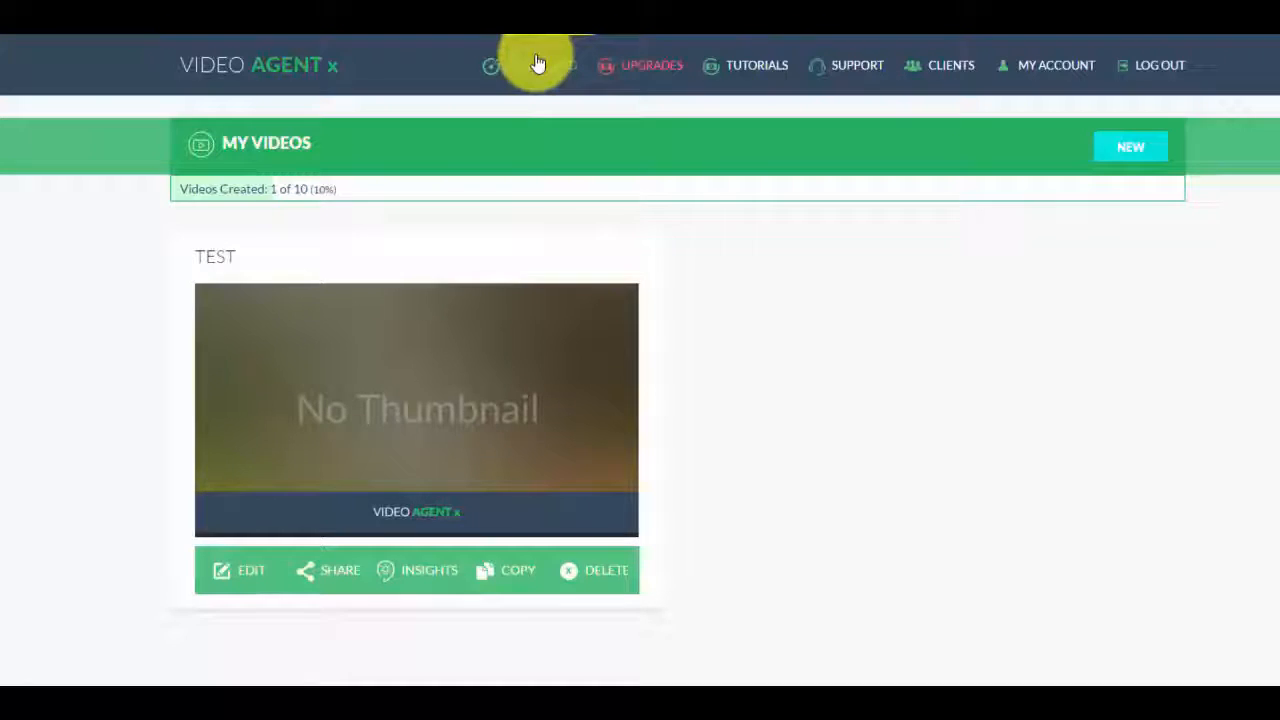
mouse_move(1002, 470)
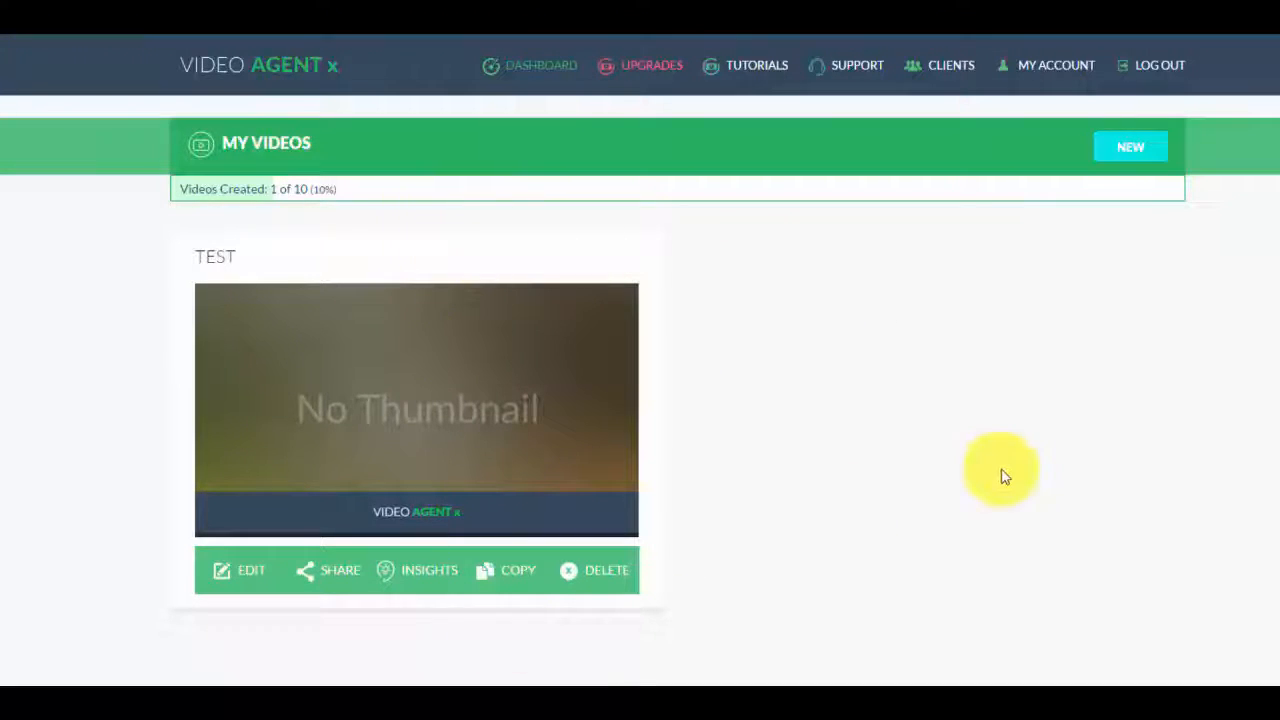
mouse_move(626, 520)
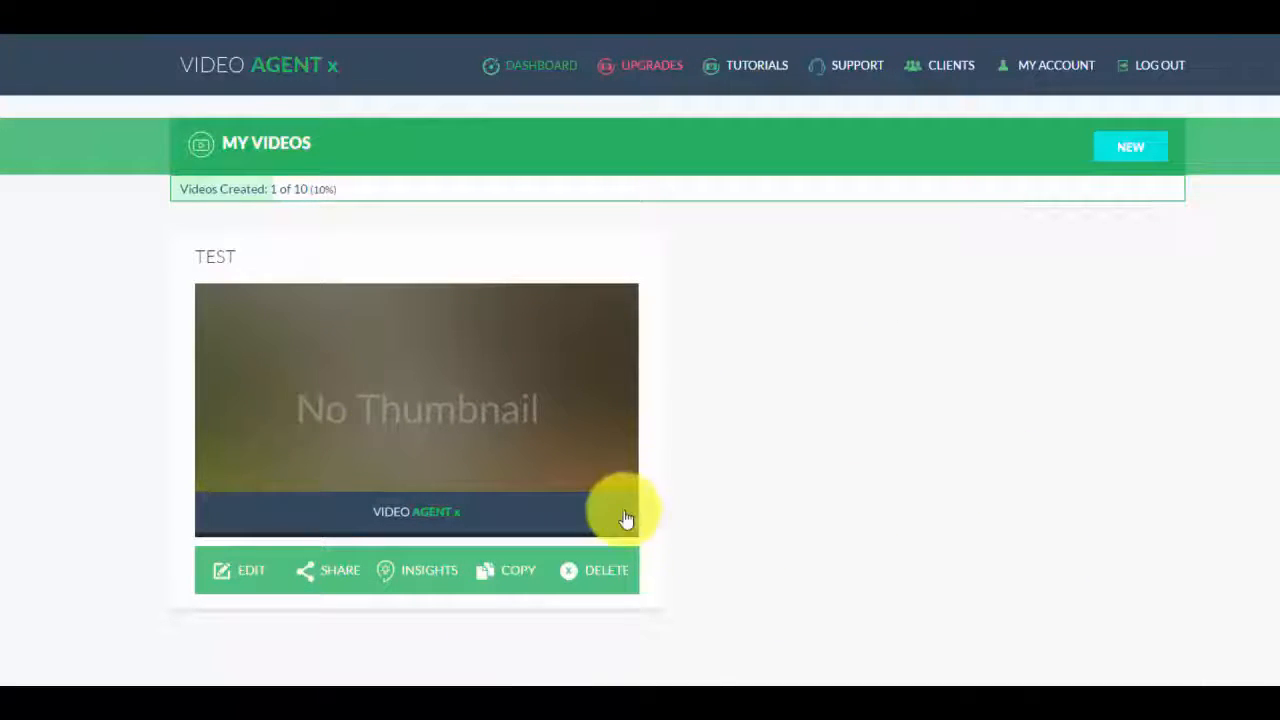
mouse_move(738, 376)
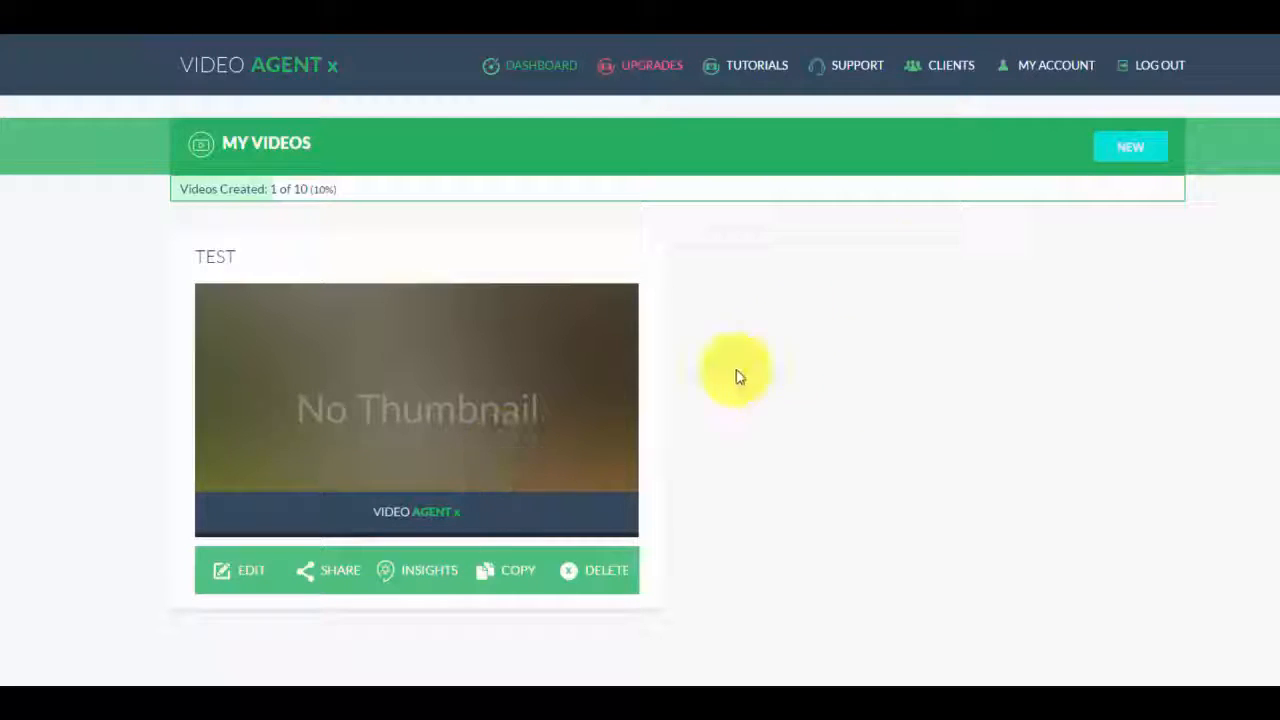
mouse_move(1120, 156)
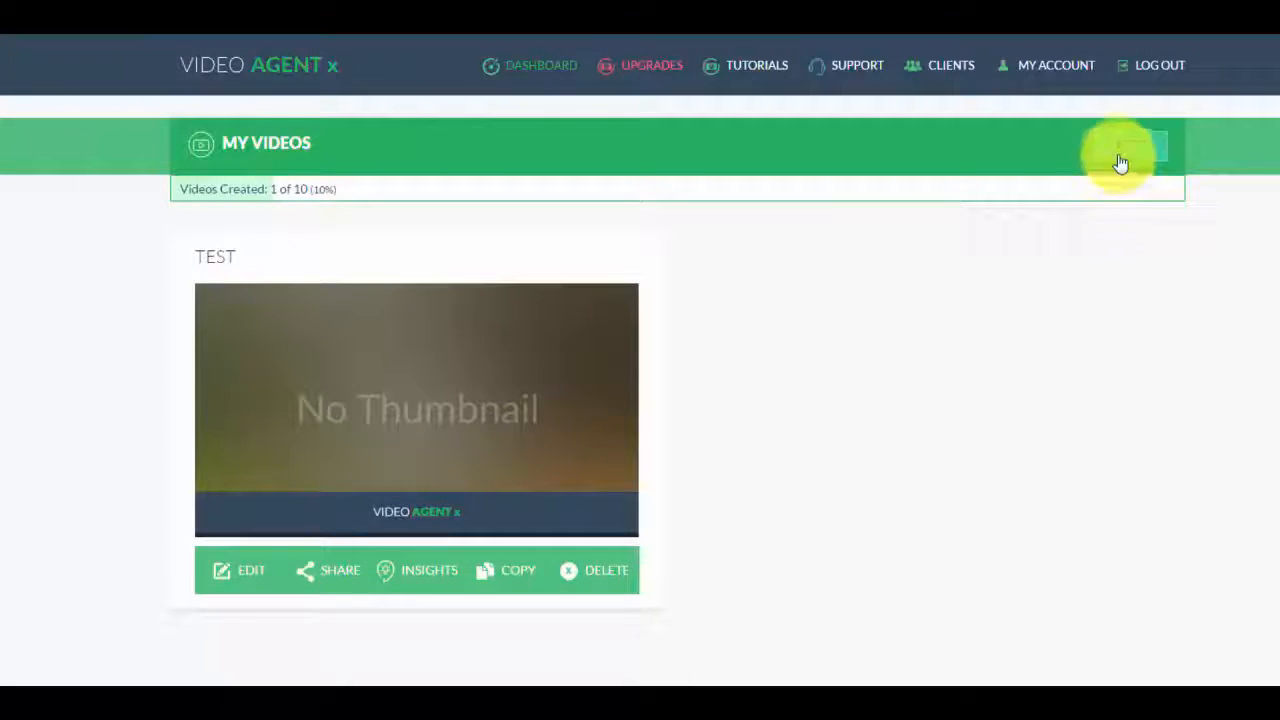
- Create a new video named 'Dog Training Ebook' and enter its editor
click(1132, 150)
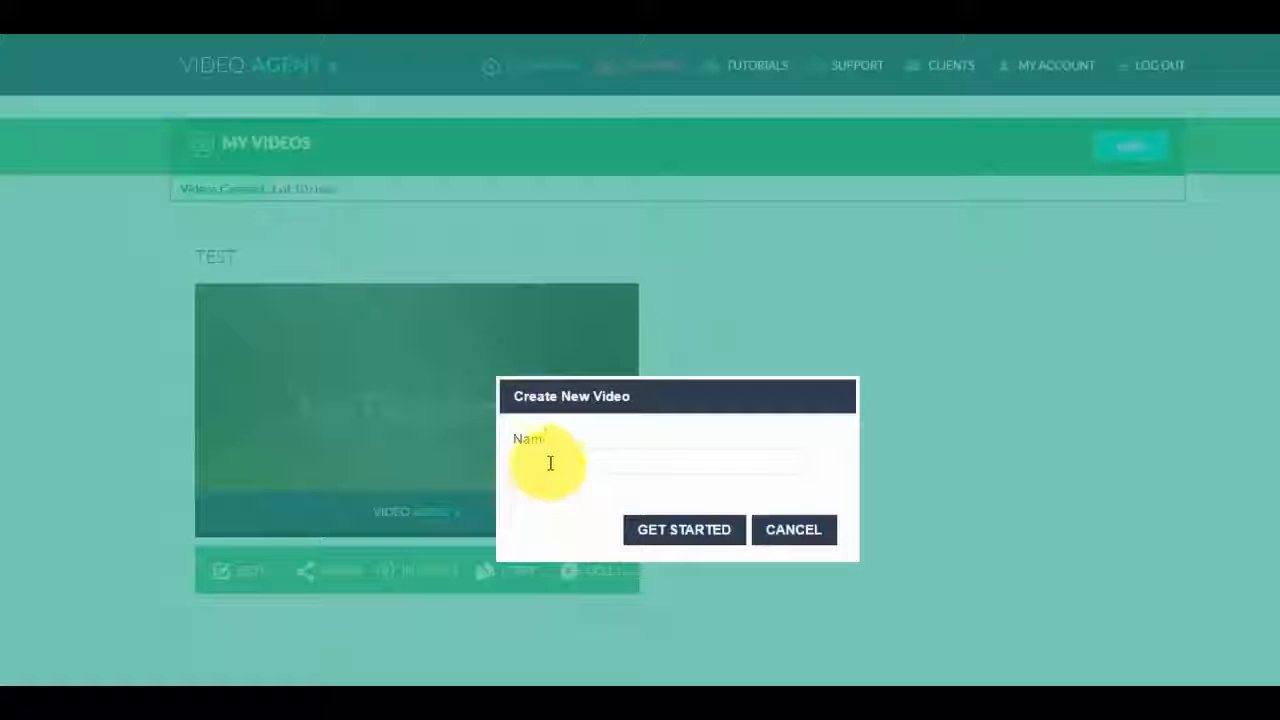
text(Uni)
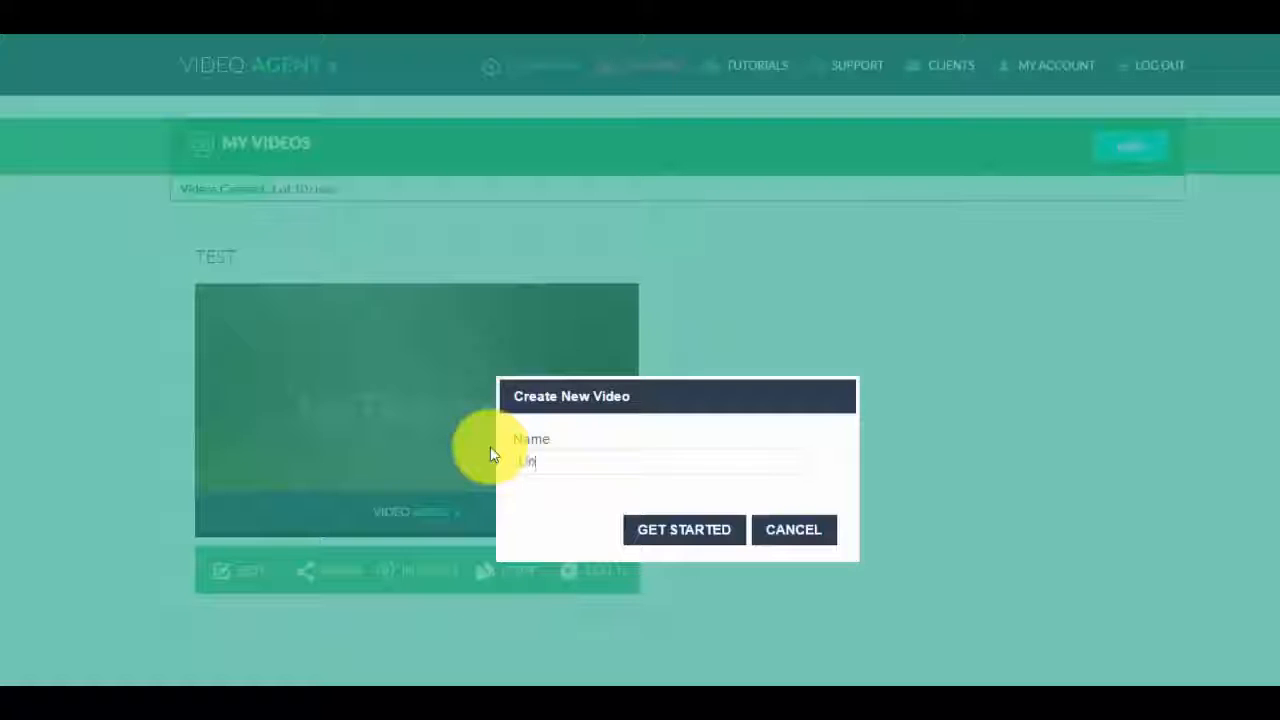
text(Dog Training)
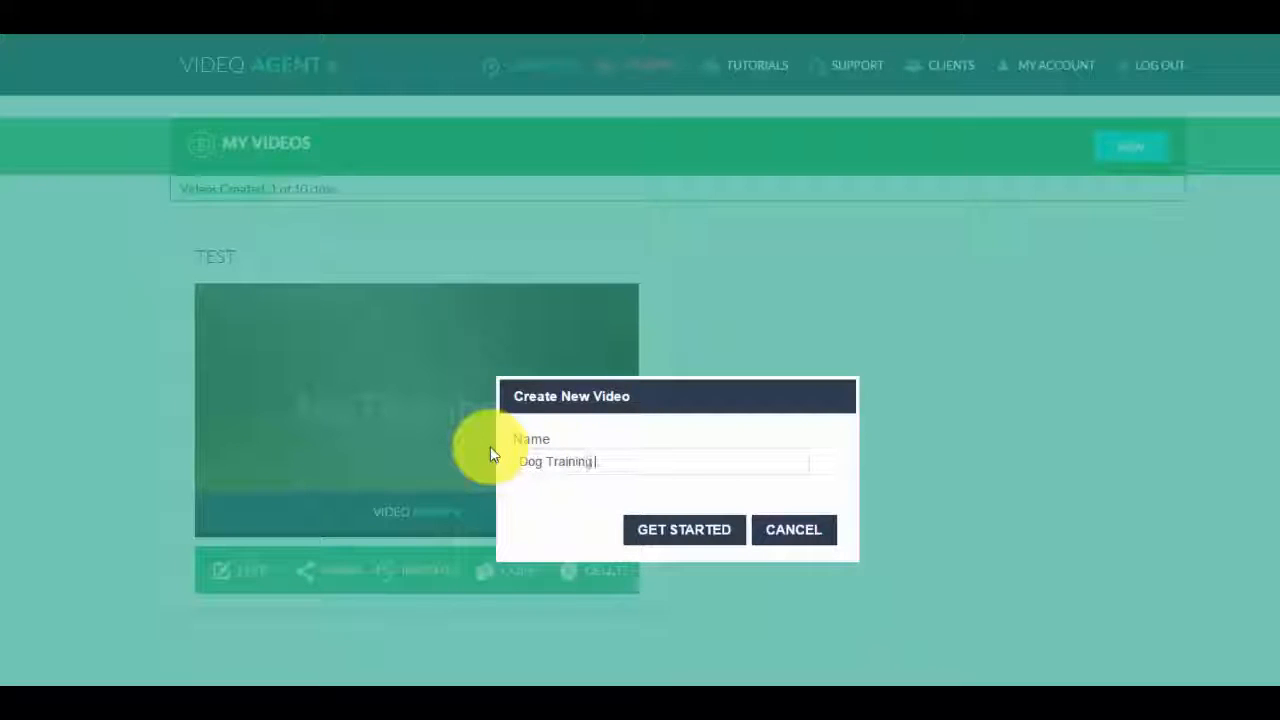
text(Training Ebook)
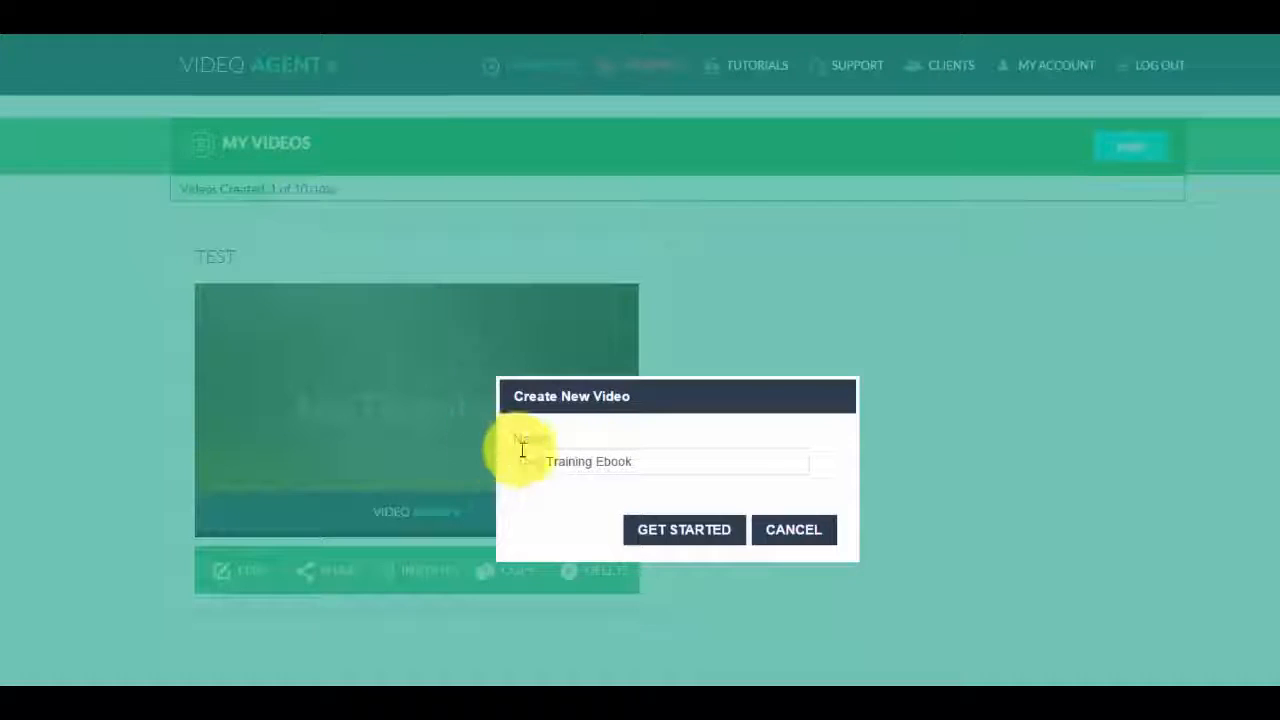
click(684, 530)
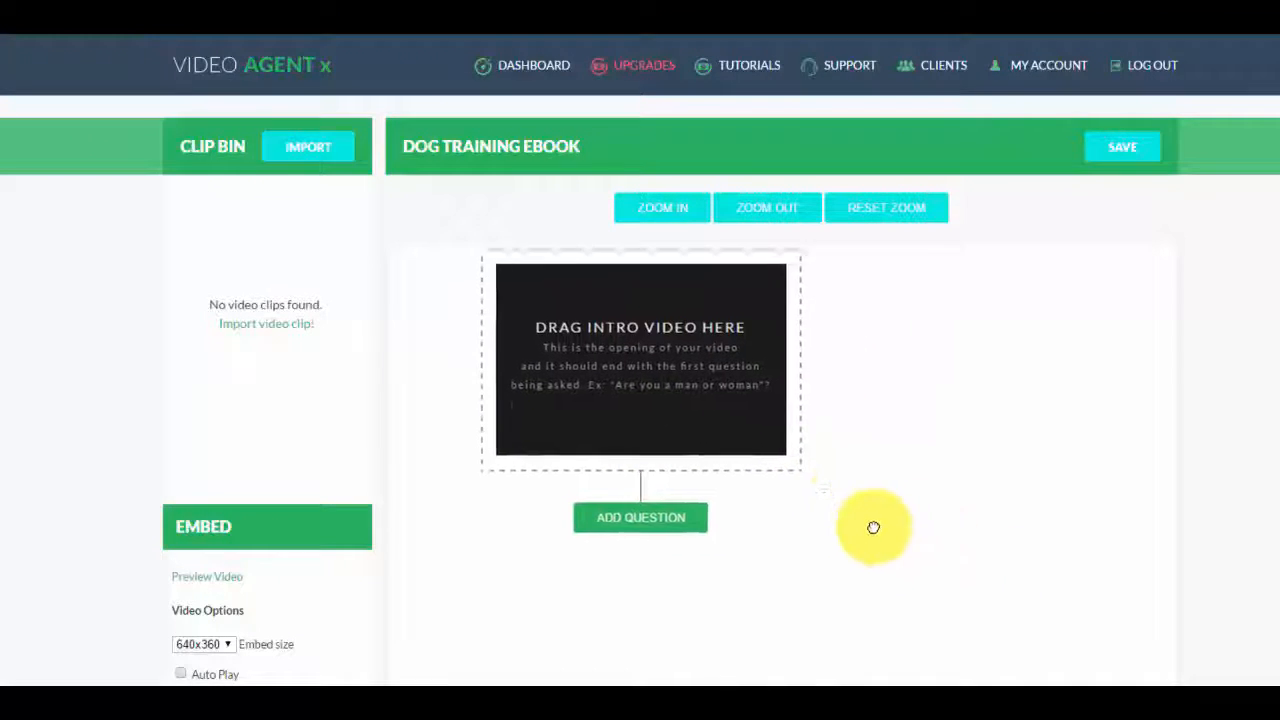
- Reset the canvas zoom and zoom in slightly on the intro placeholder
click(768, 206)
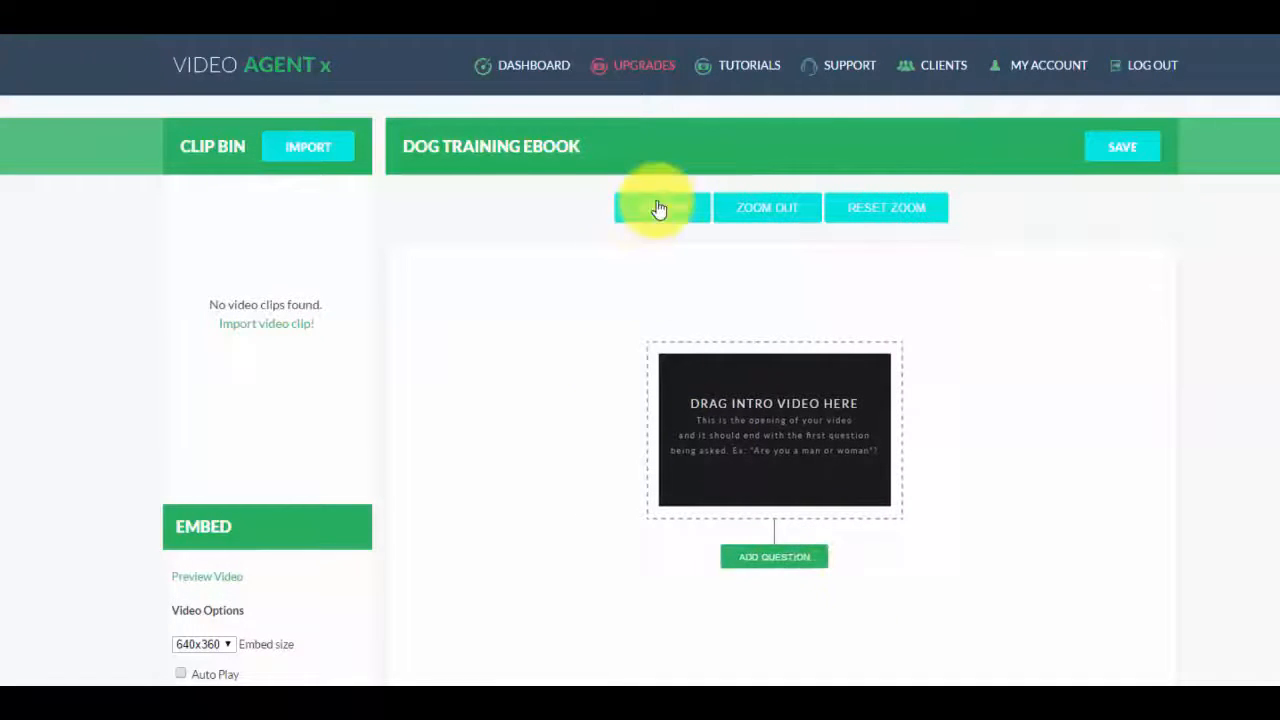
click(660, 206)
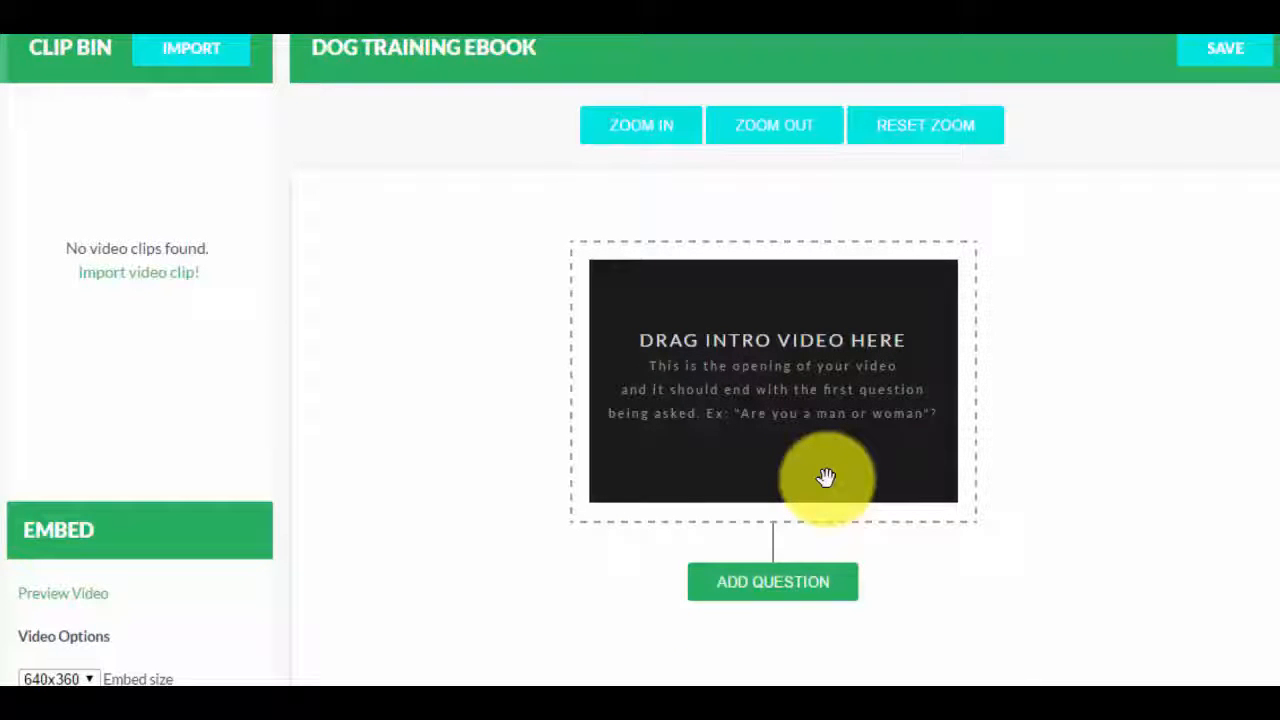
mouse_move(776, 452)
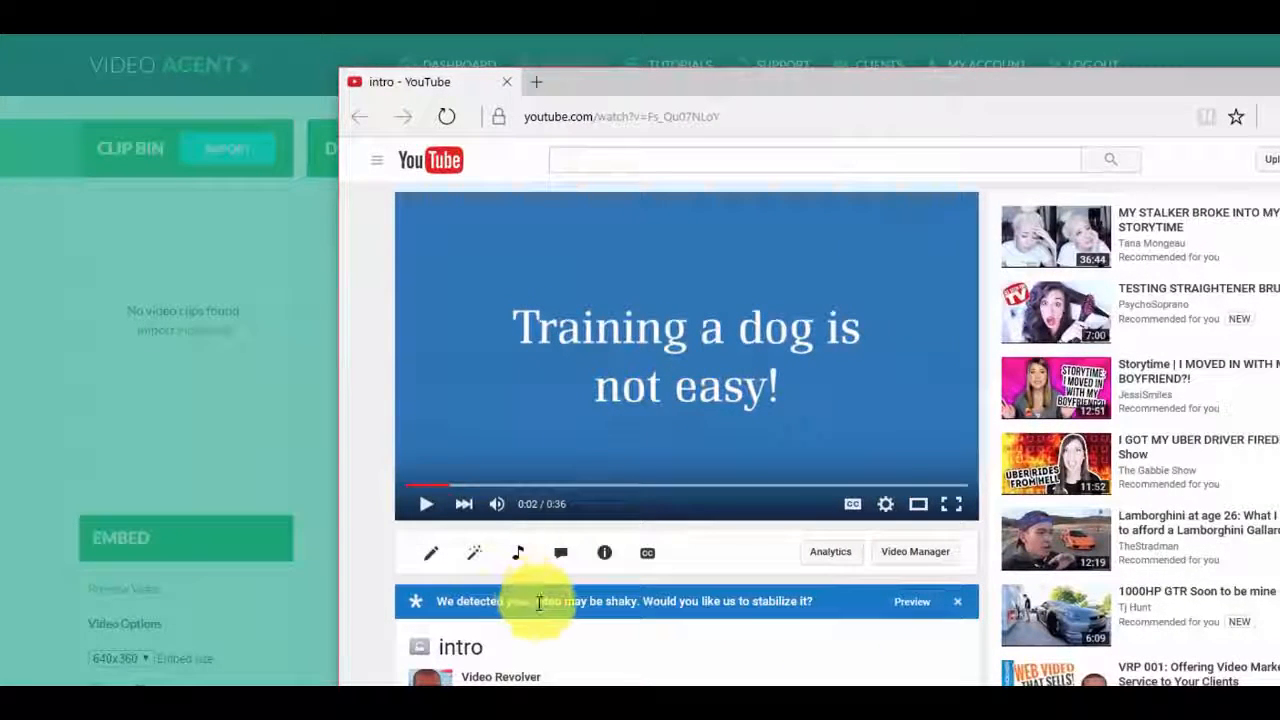
mouse_move(544, 600)
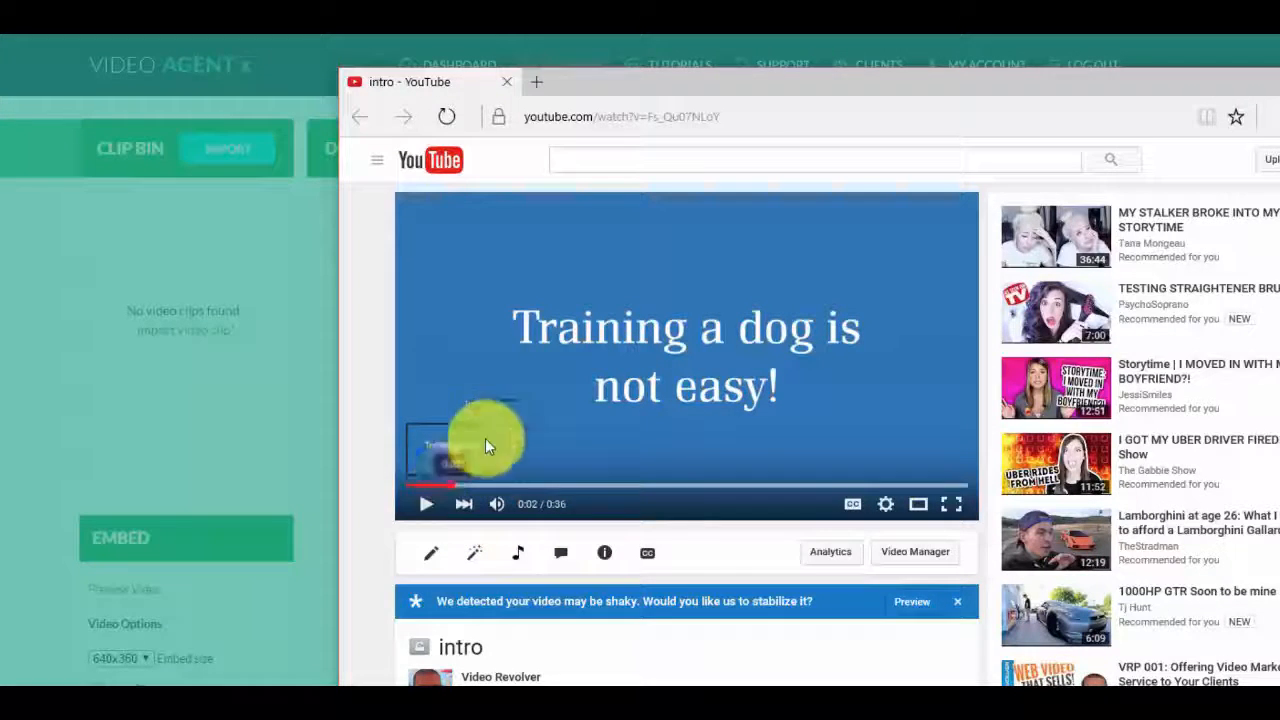
mouse_move(622, 420)
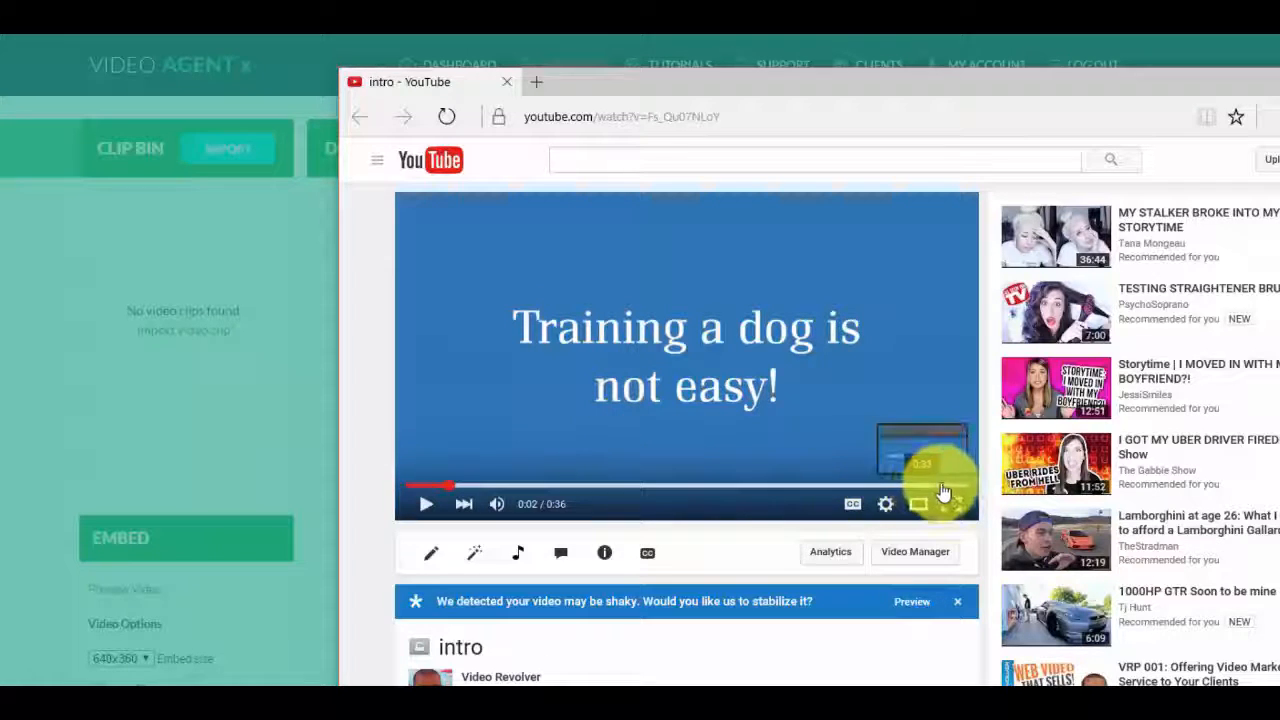
- Bring up the Import form ready to paste the YouTube intro clip's URL
click(650, 116)
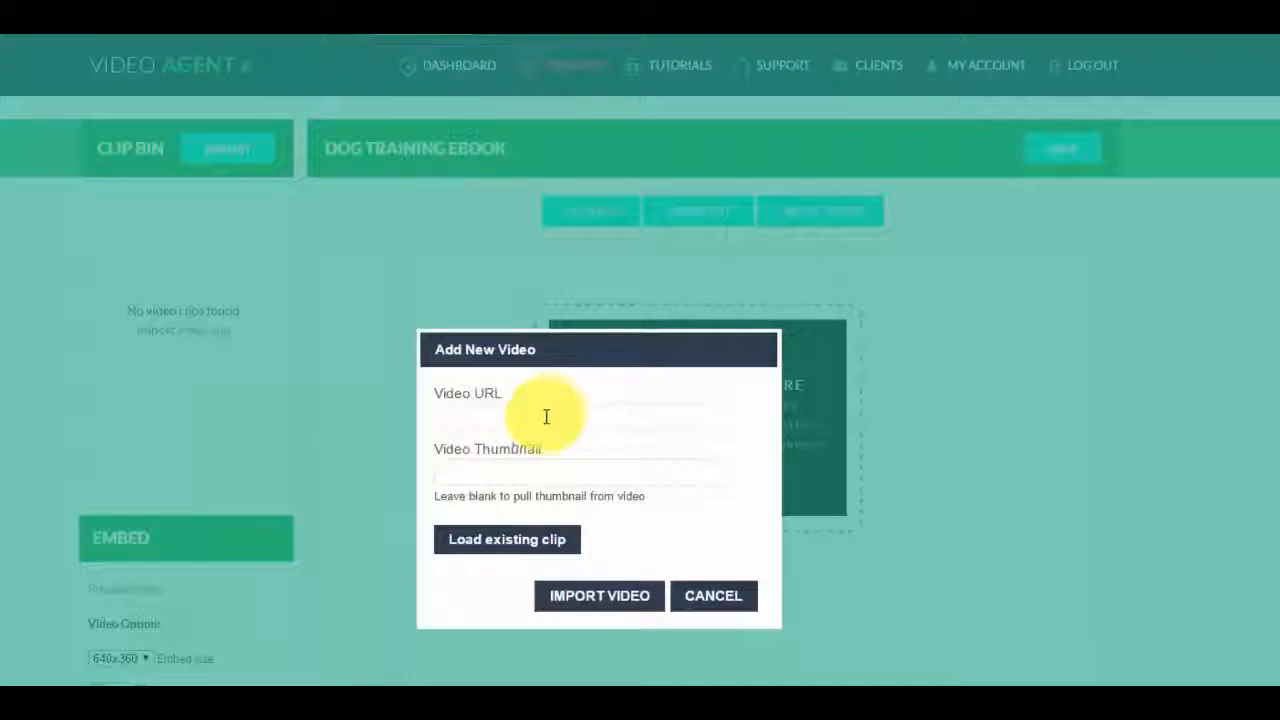
- Import the YouTube clip Fs_Qu07NLoY and place it as the intro video
text(https://www.youtube.com/watch?v=Fs_Qu07NLoY)
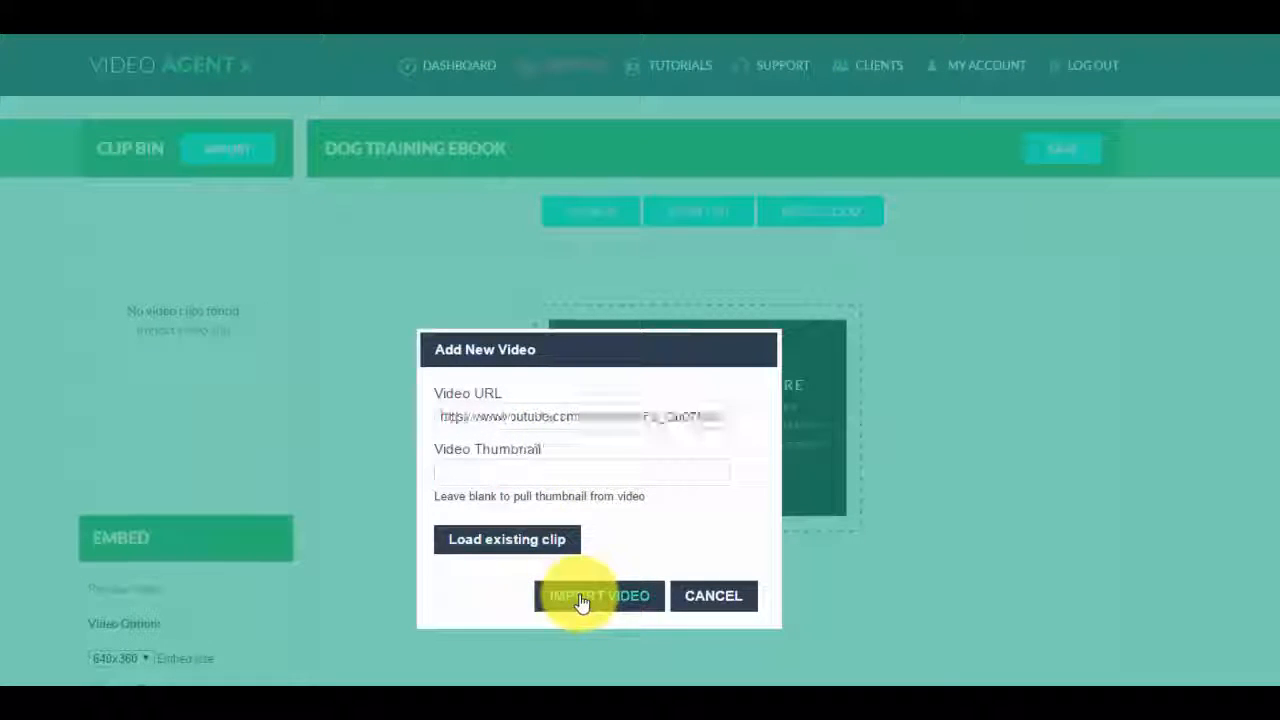
click(598, 596)
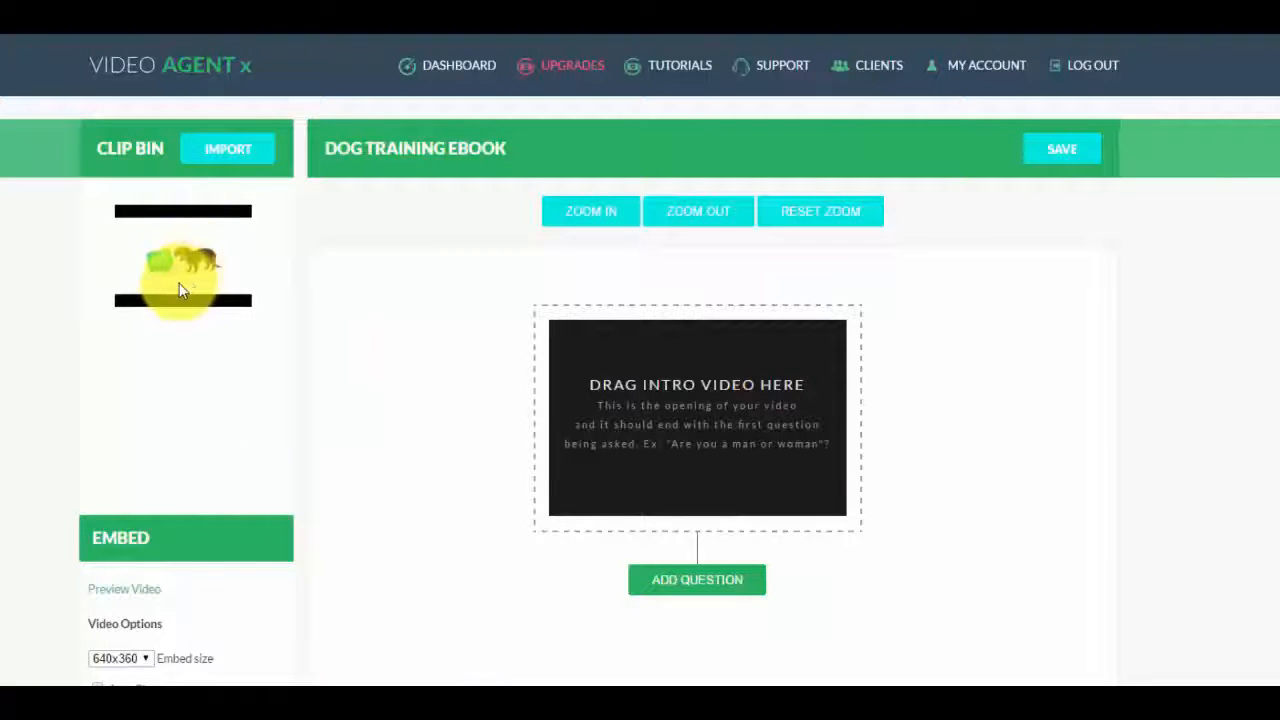
drag(184, 260, 696, 420)
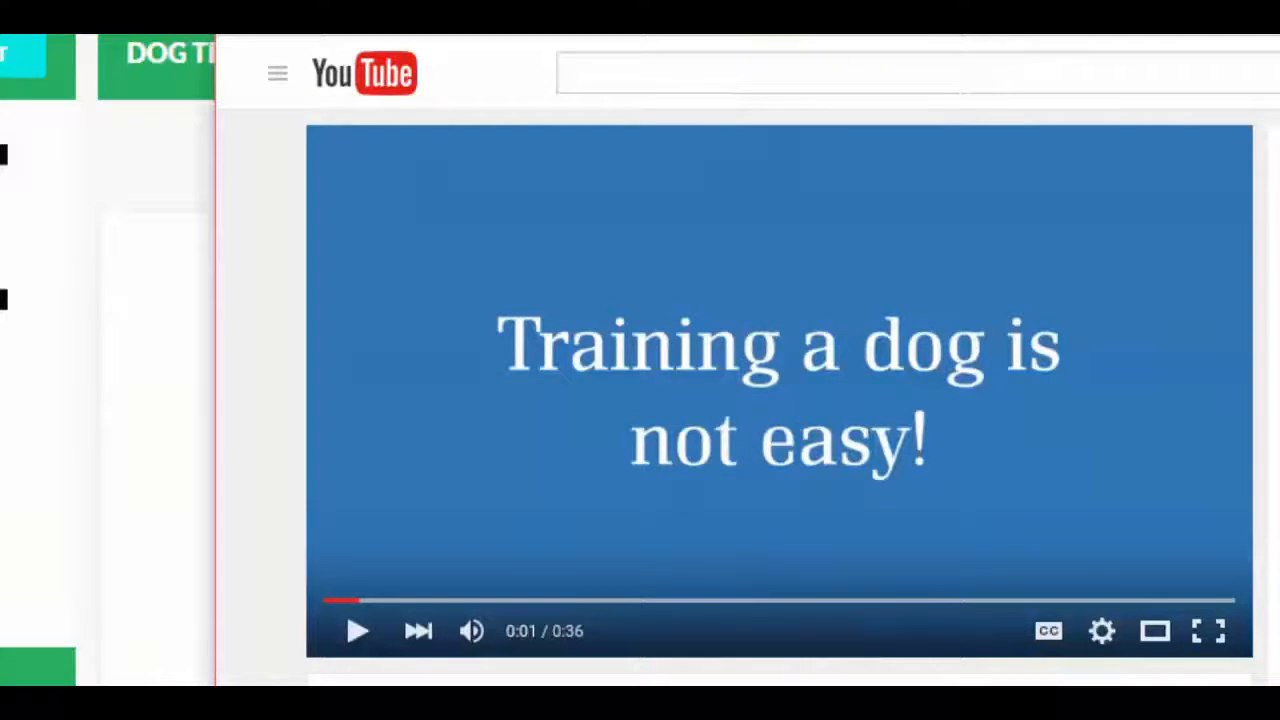
scroll(down, 3)
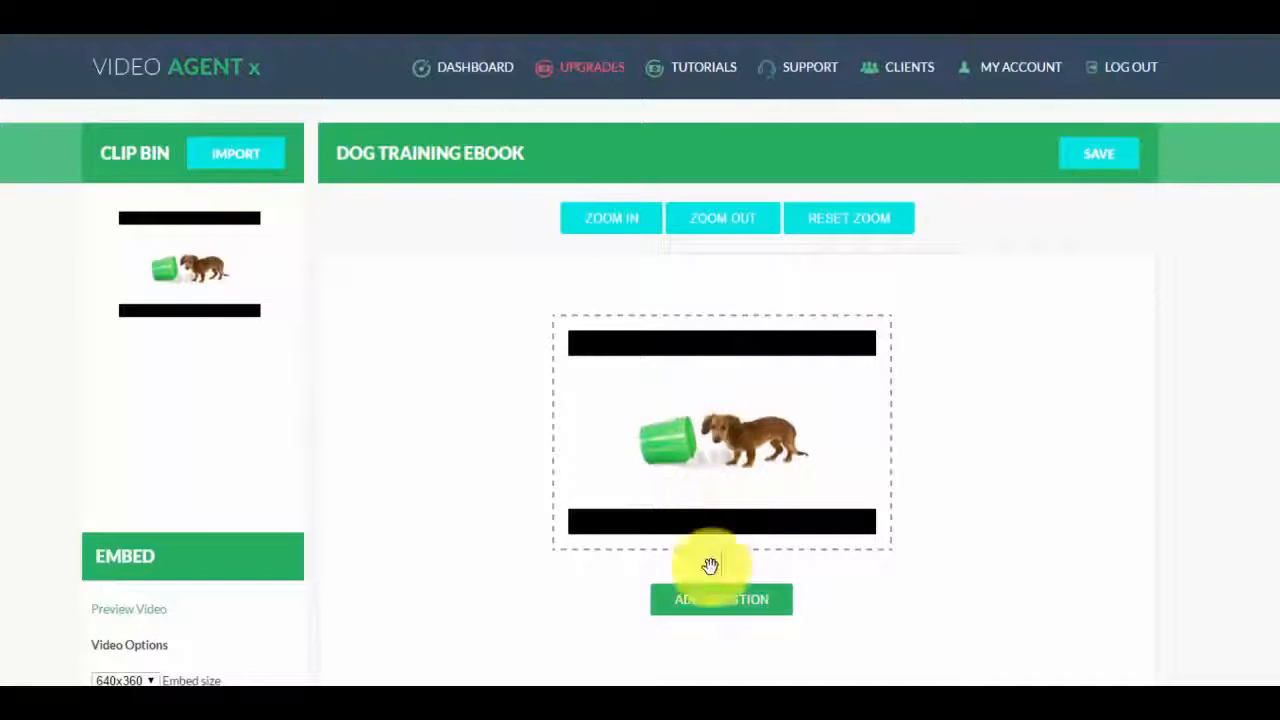
- Add the question 'Do You Have a Puppy OR an Older Dog' under the intro clip
click(720, 600)
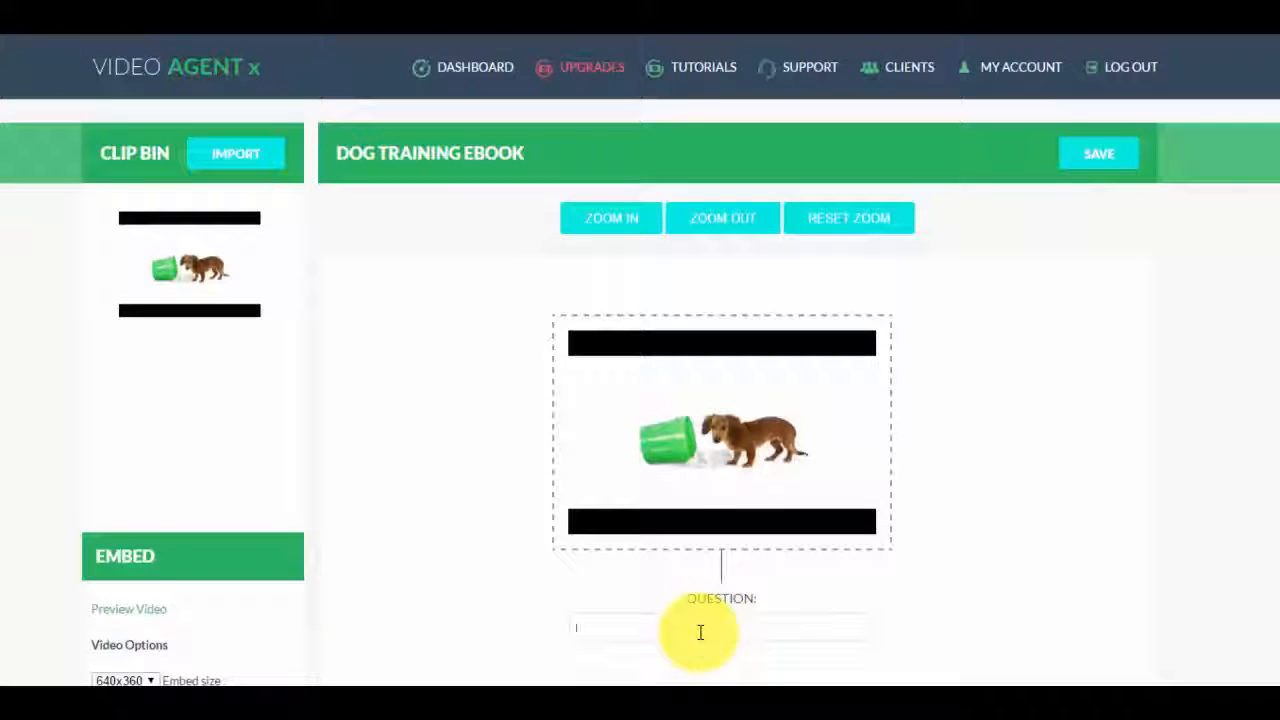
text(D)
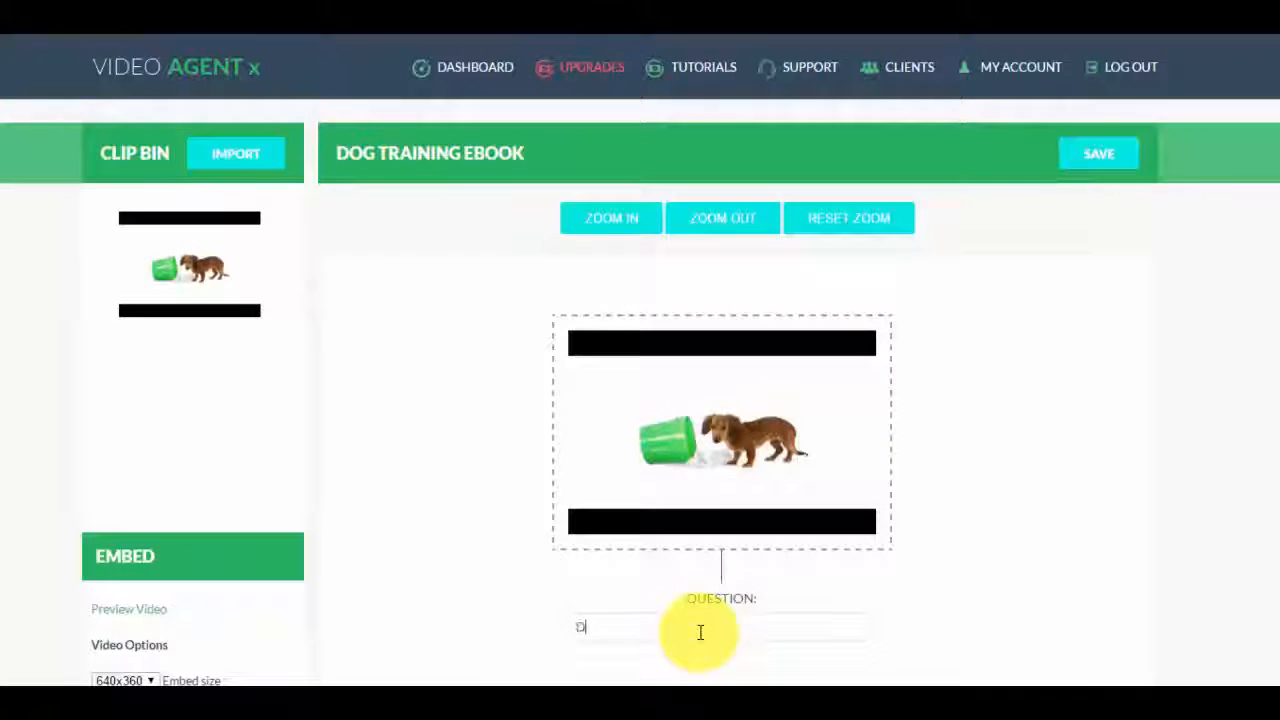
text(Do You Have a Puppy OR an)
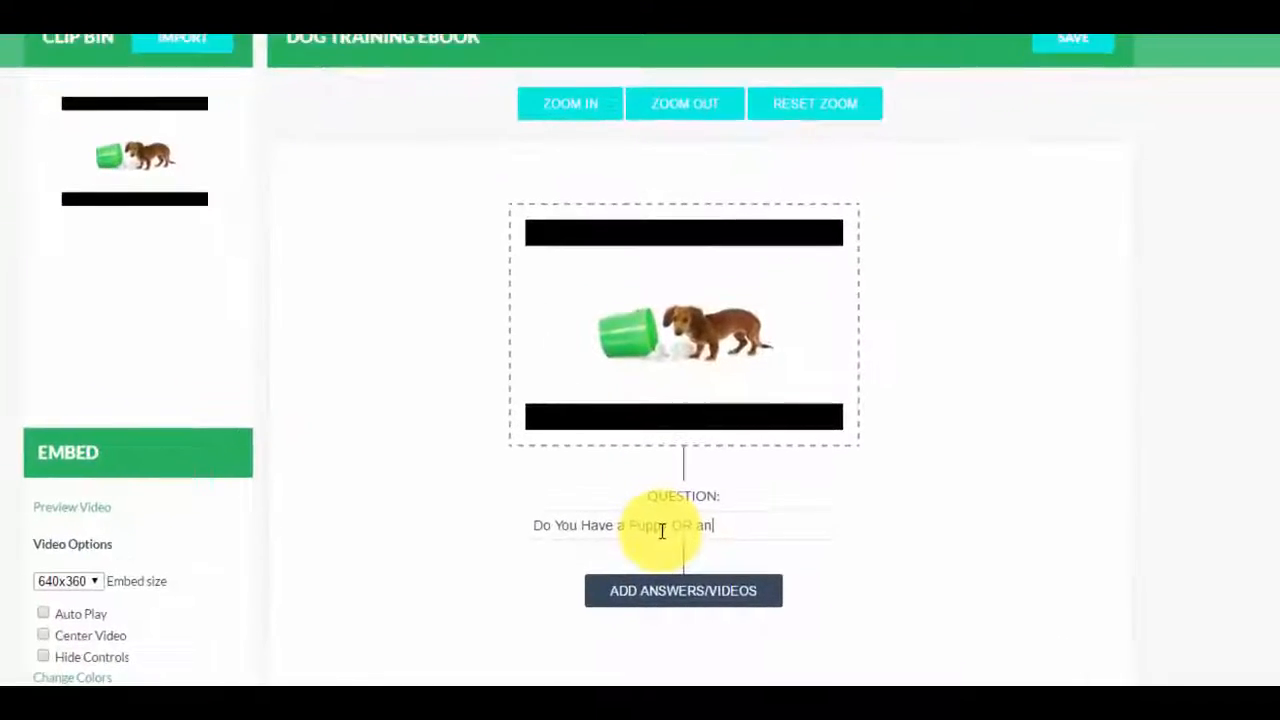
text(Older Dog)
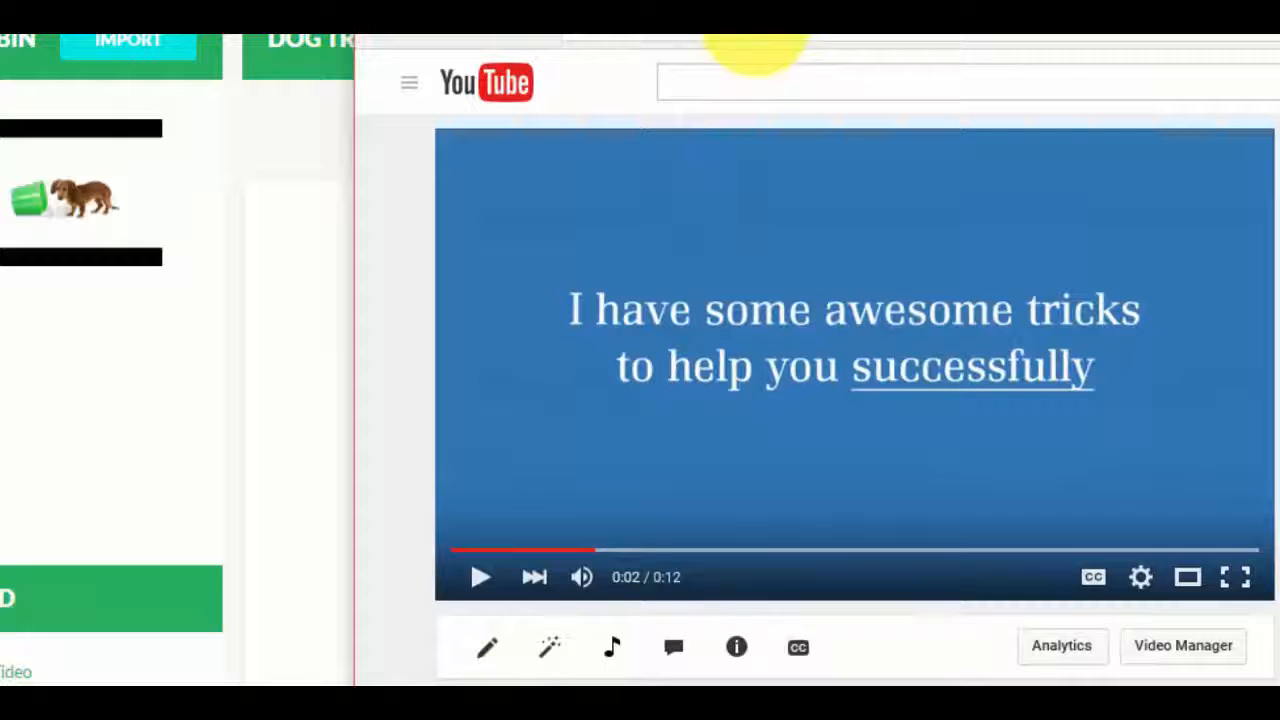
mouse_move(480, 370)
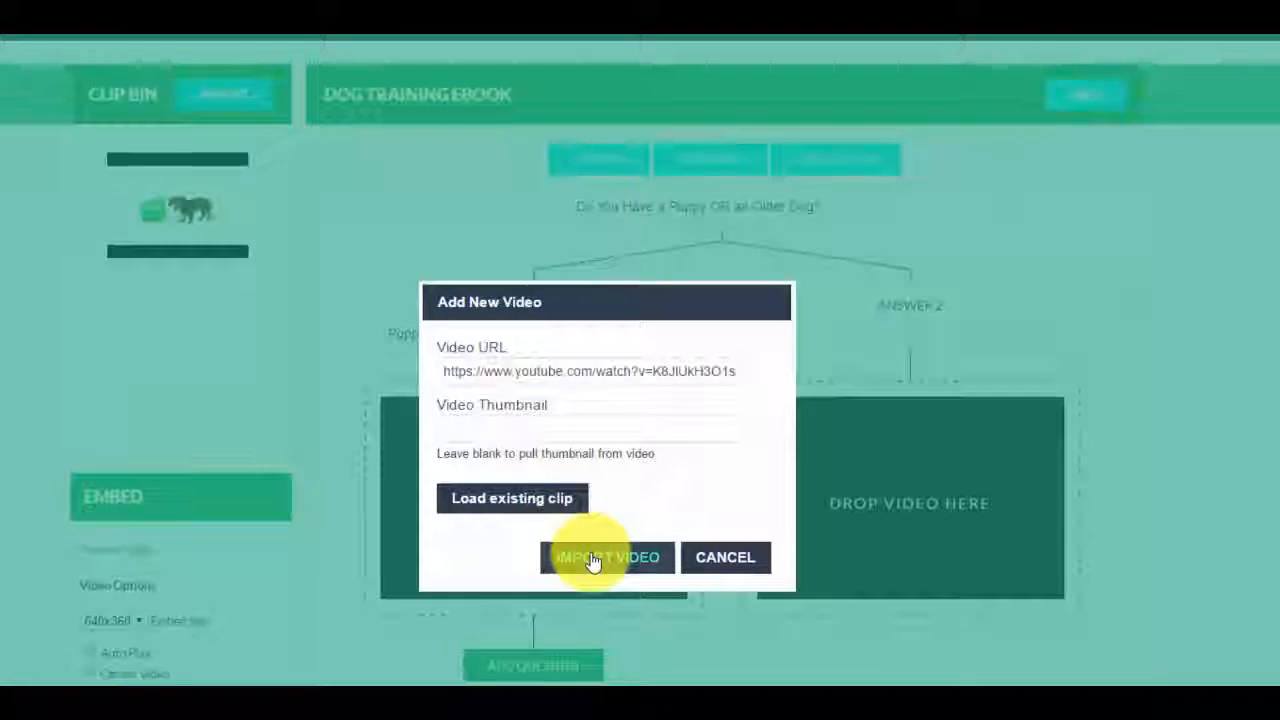
- Import the Train Your Puppy and Teach An Old Dog clips as answers labelled Puppy and Older Dog
click(606, 556)
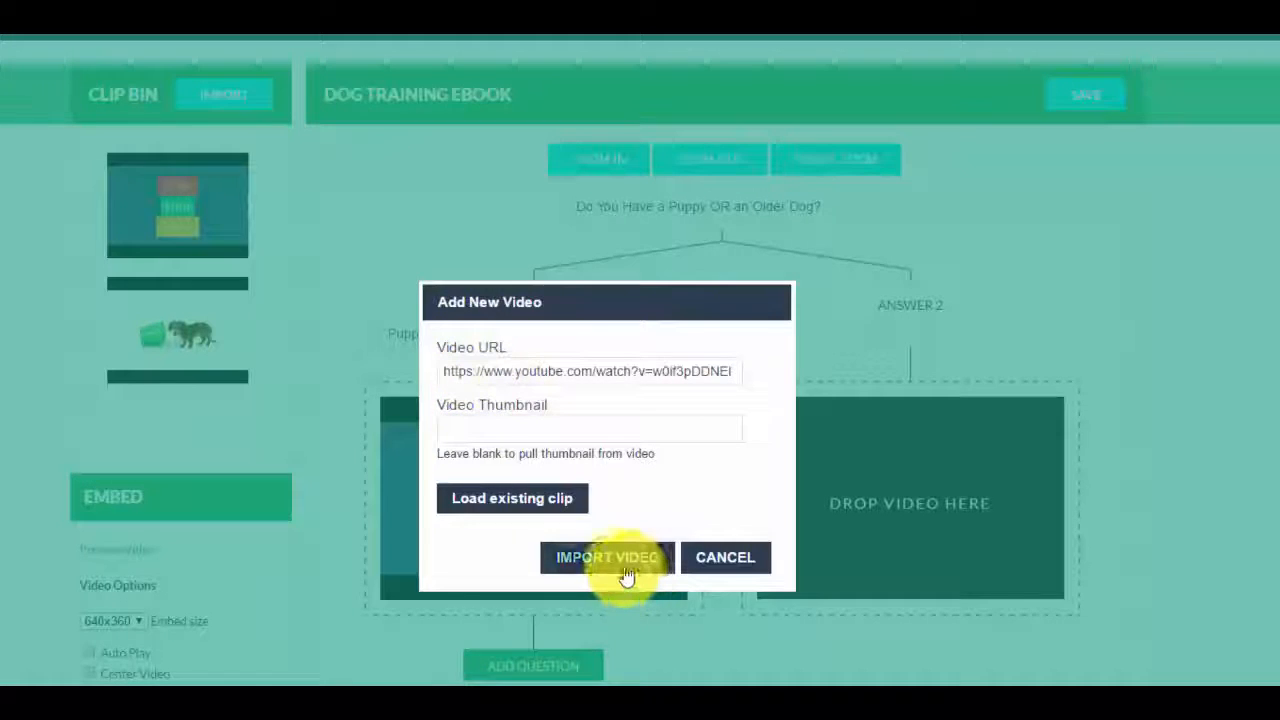
click(606, 556)
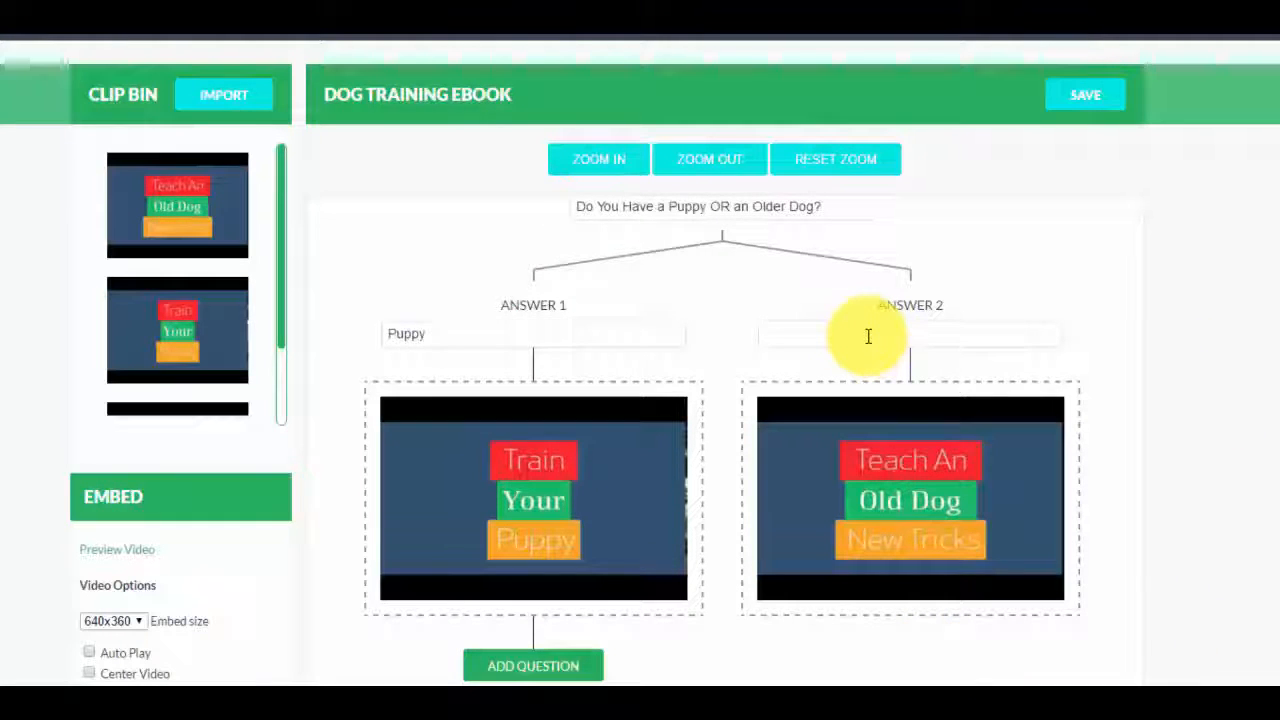
text(Older Dog)
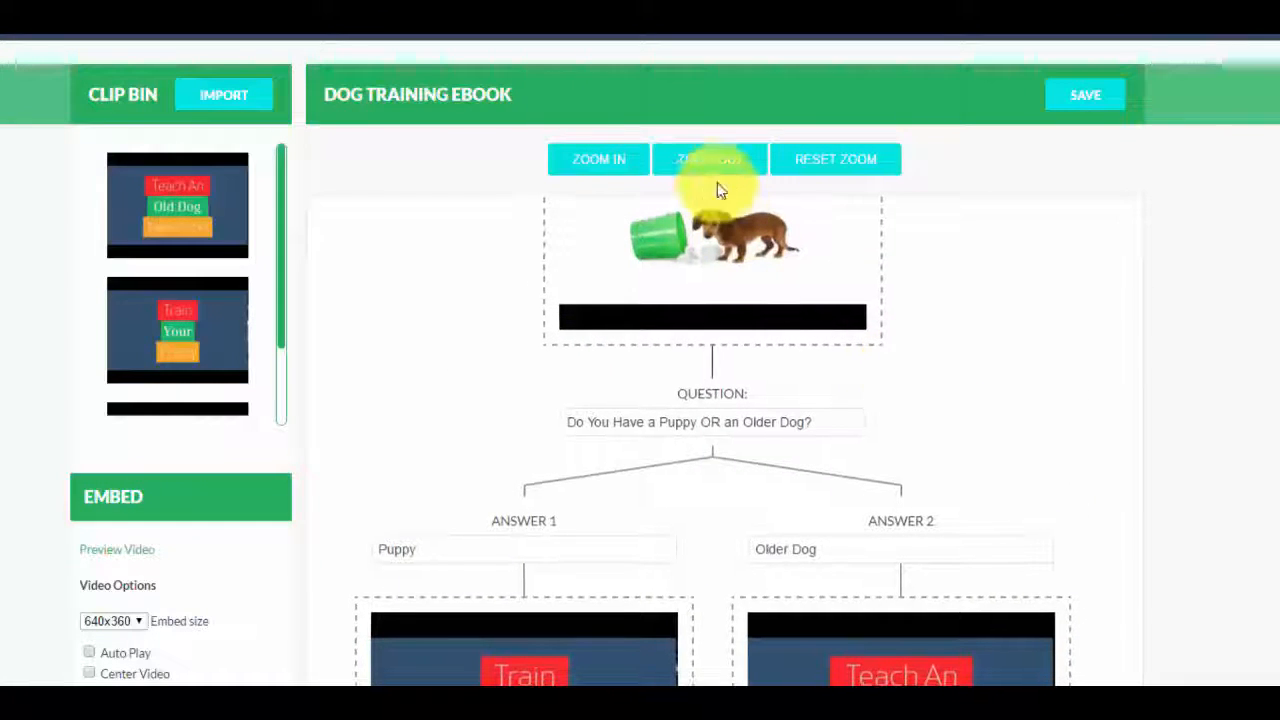
- Zoom out and pan so the whole intro-question-answers flowchart is visible
click(708, 160)
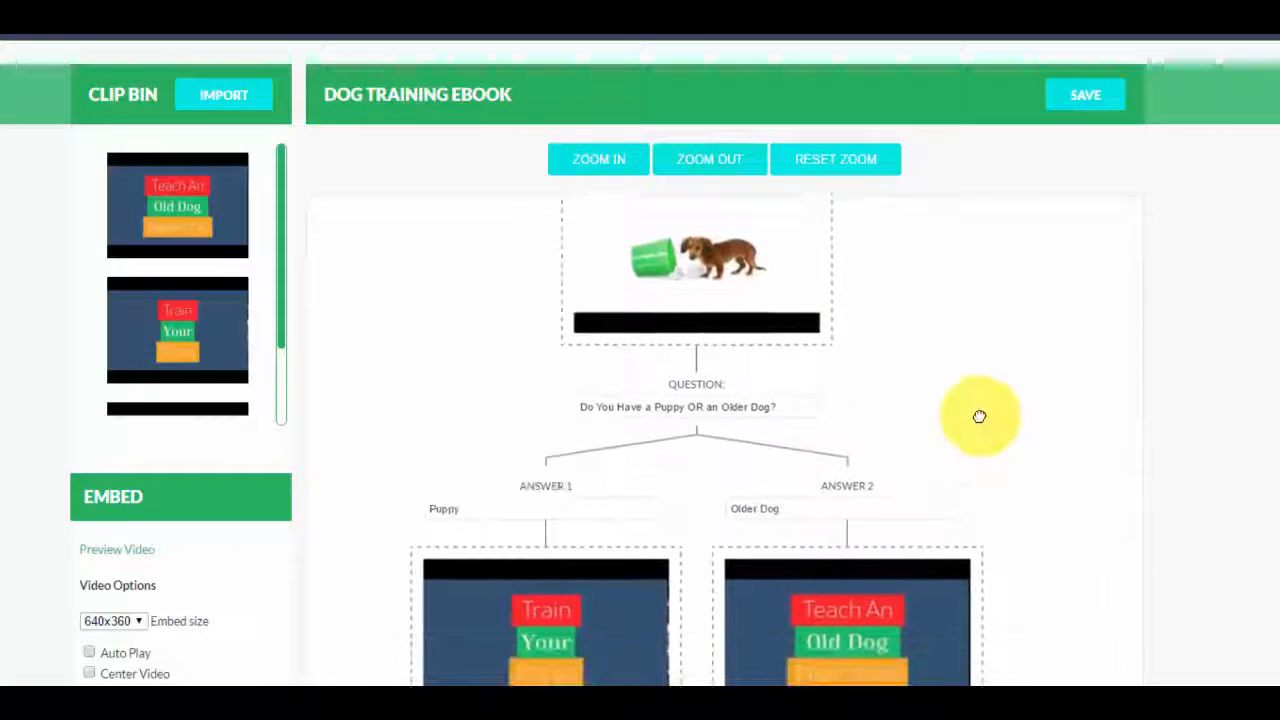
drag(980, 418, 880, 390)
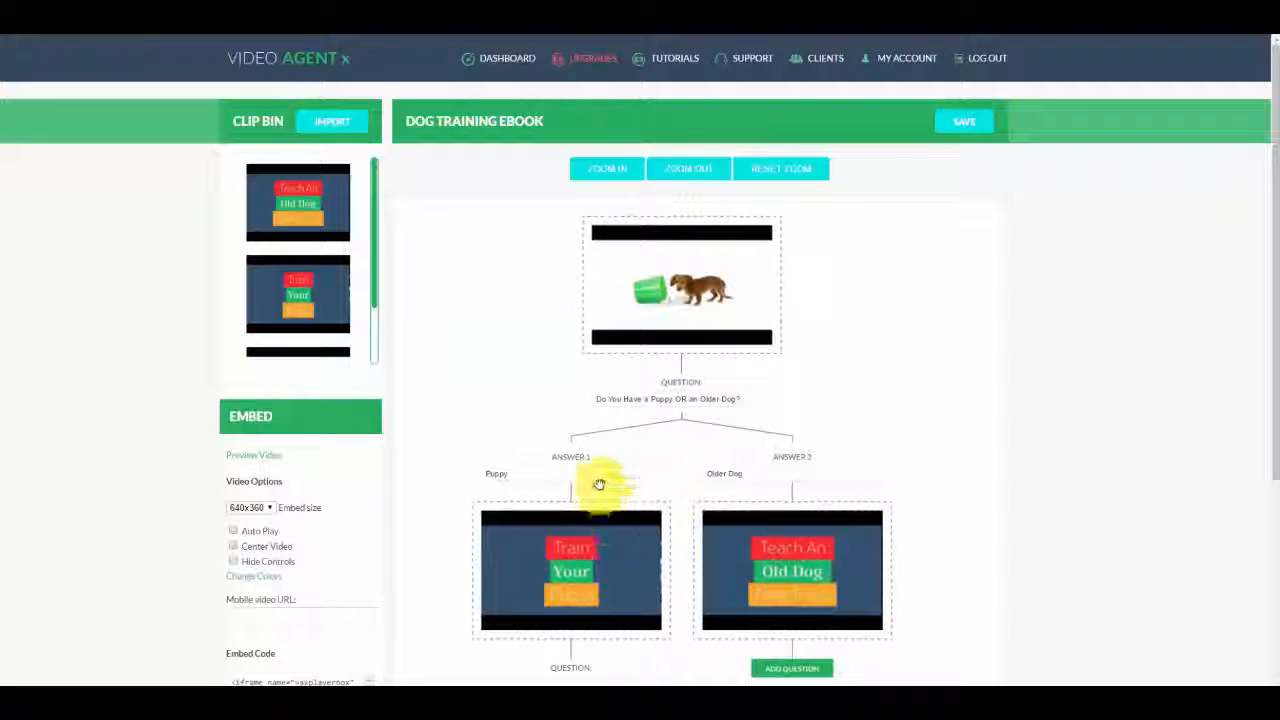
mouse_move(584, 464)
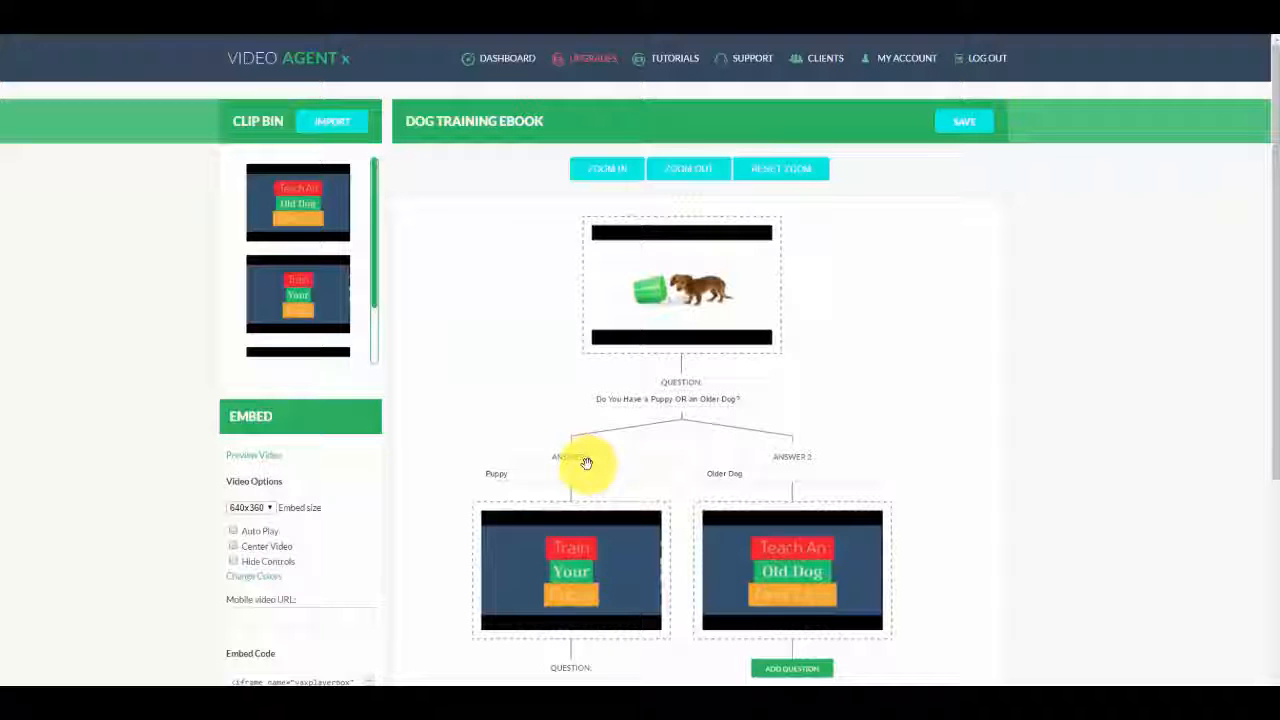
mouse_move(780, 404)
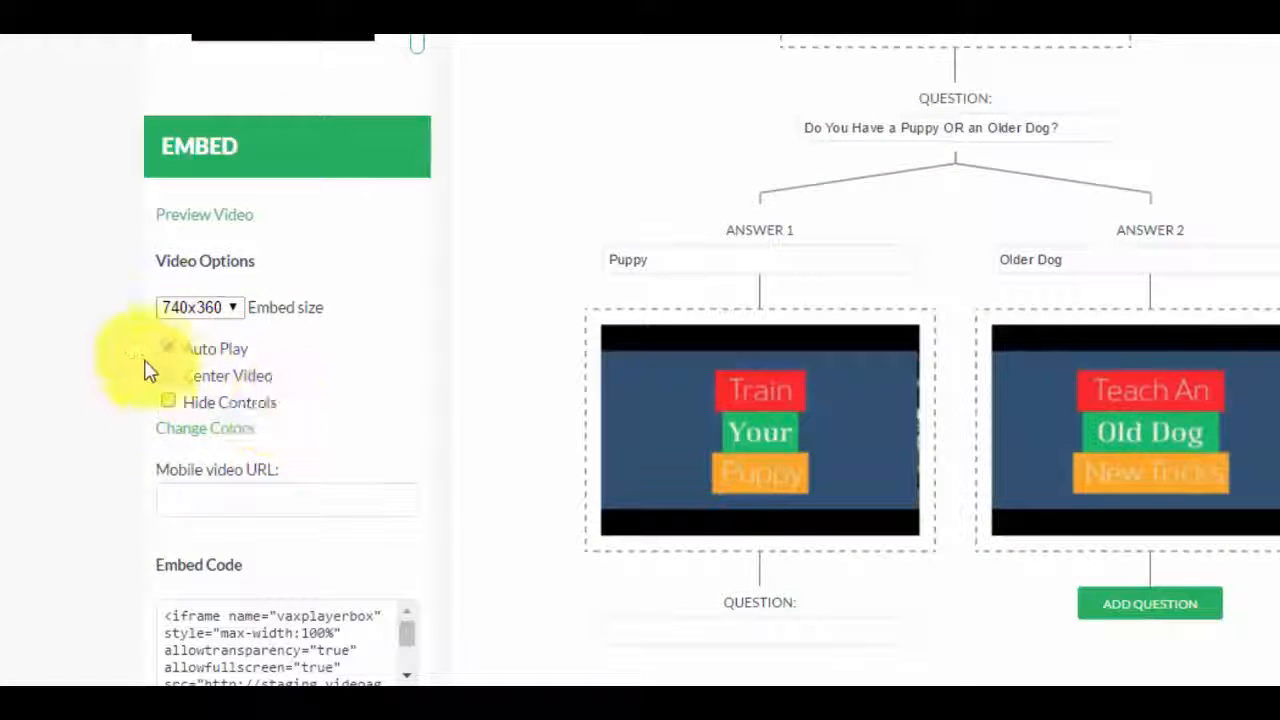
- Enable Auto Play and Center Video and set the question box colour to blue
click(168, 376)
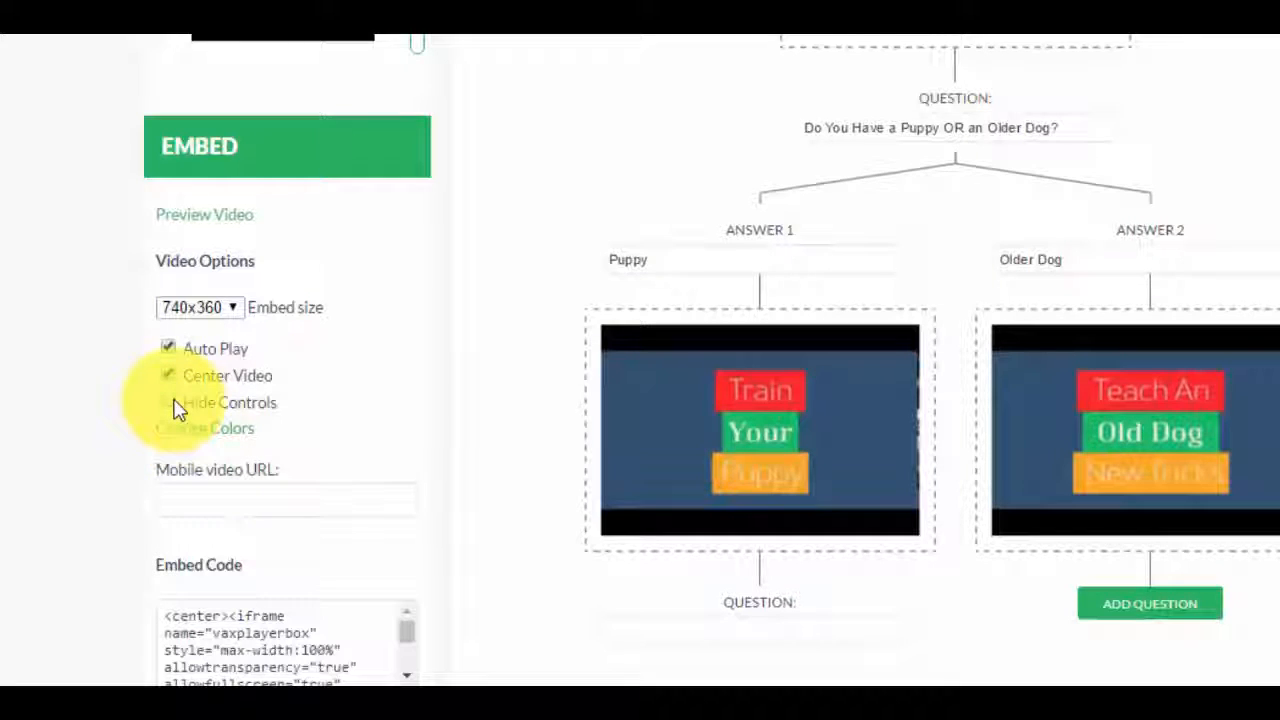
click(204, 428)
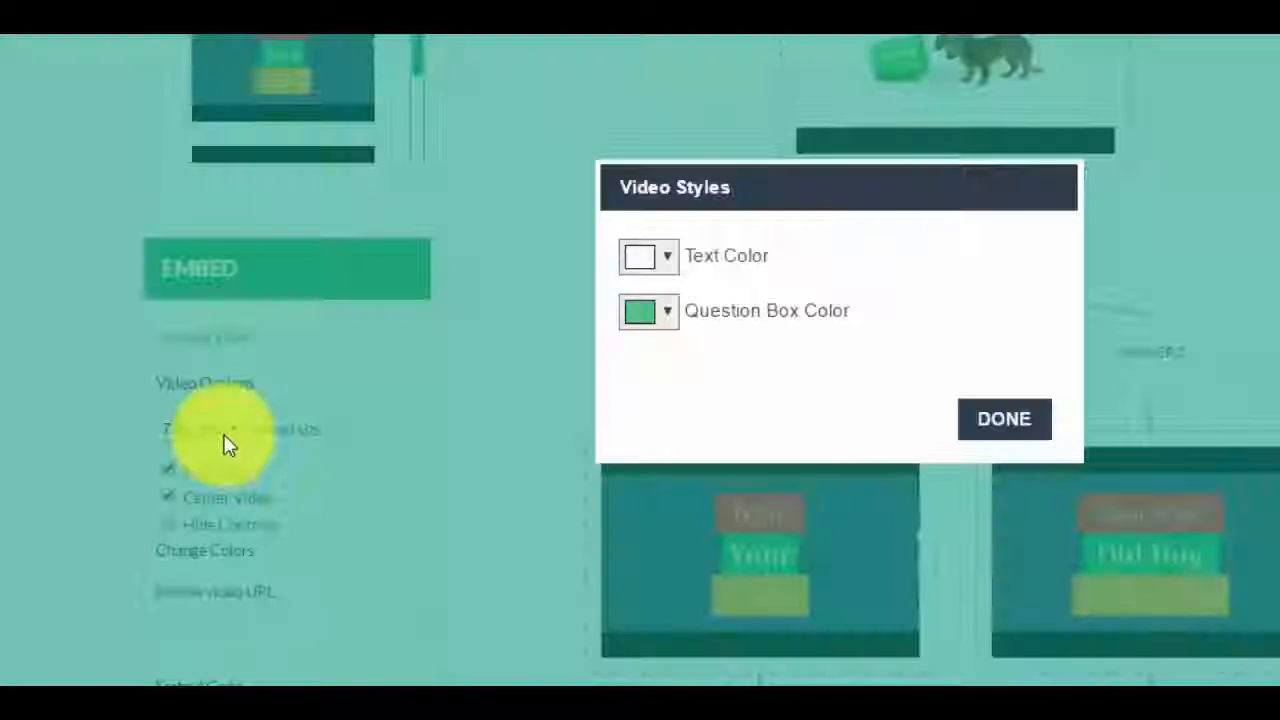
click(638, 312)
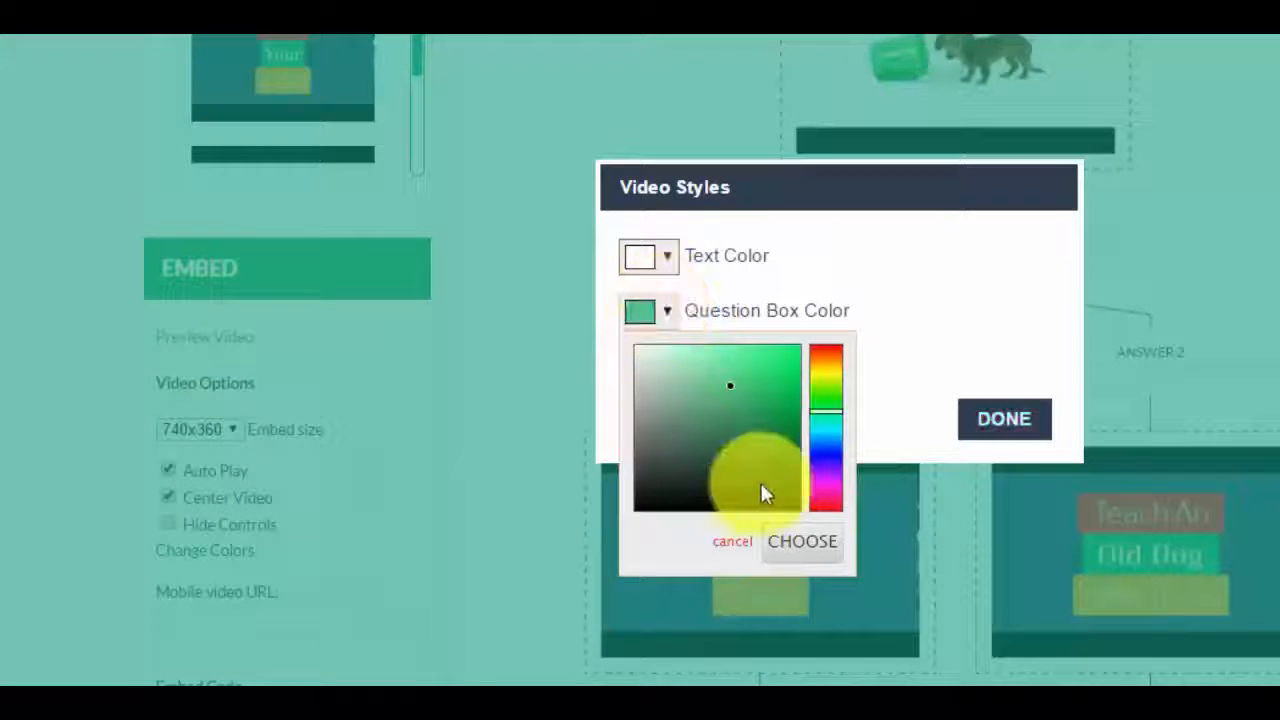
click(828, 390)
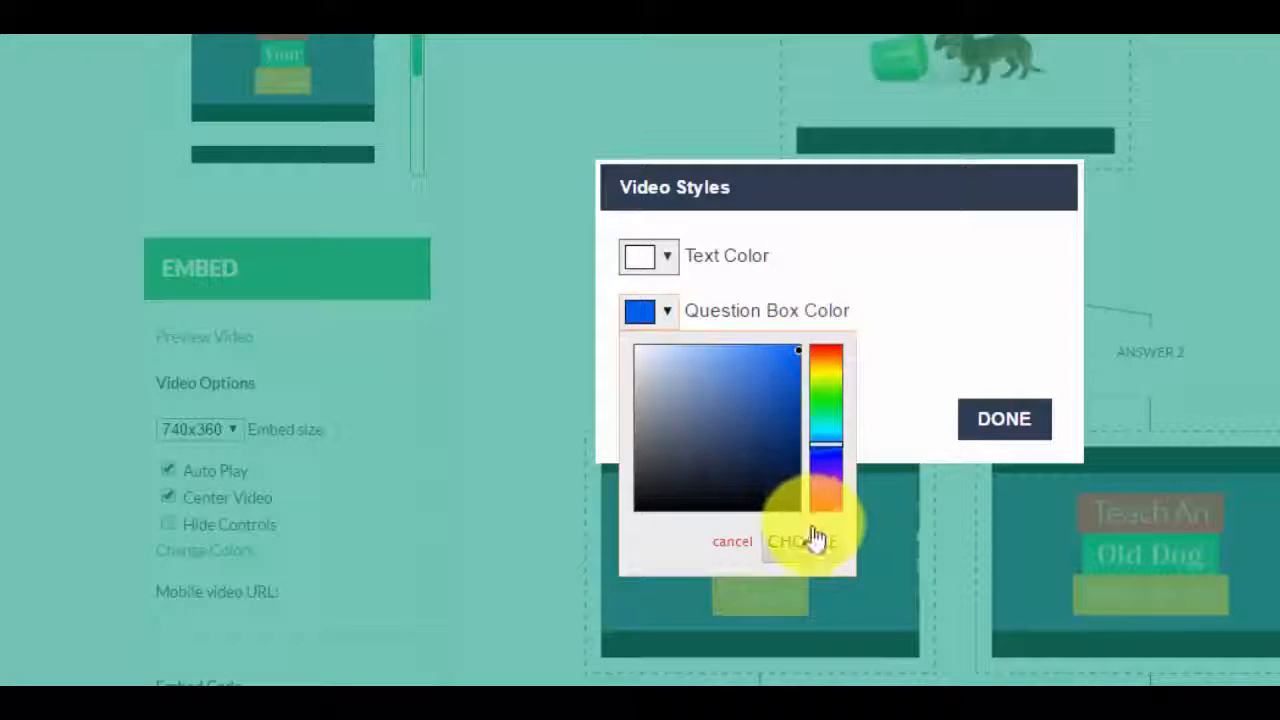
click(804, 540)
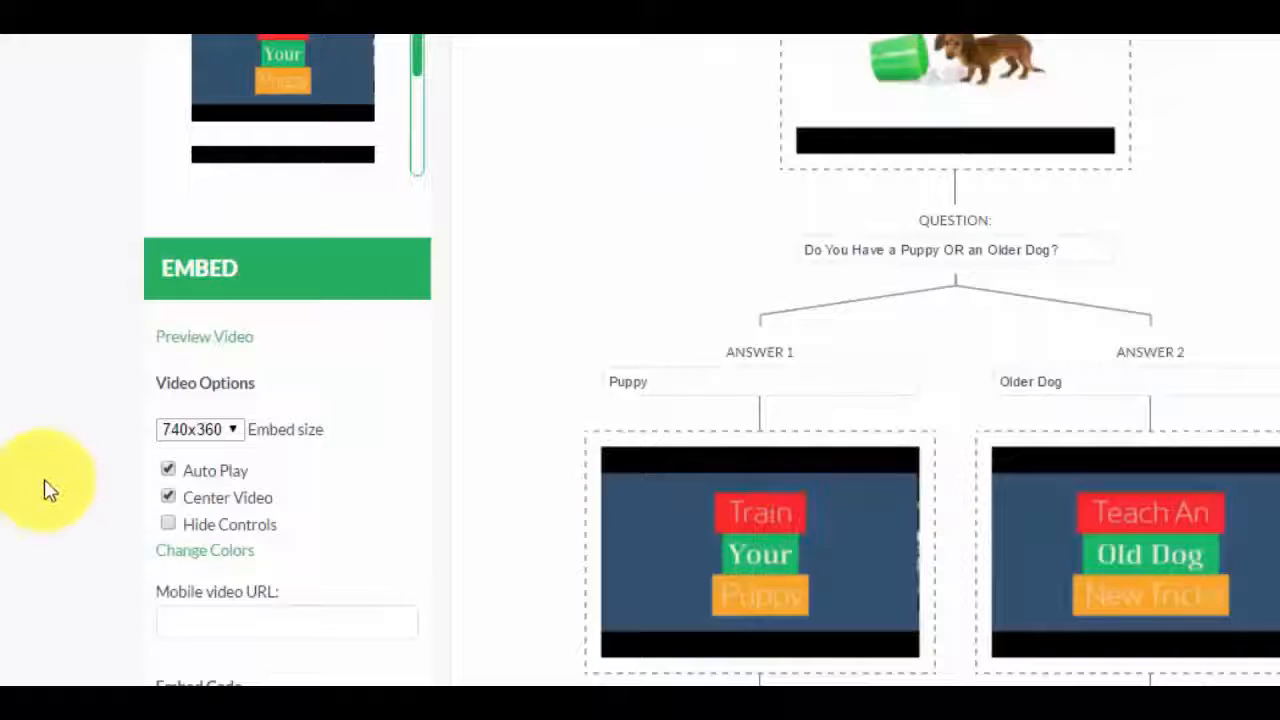
scroll(down, 3)
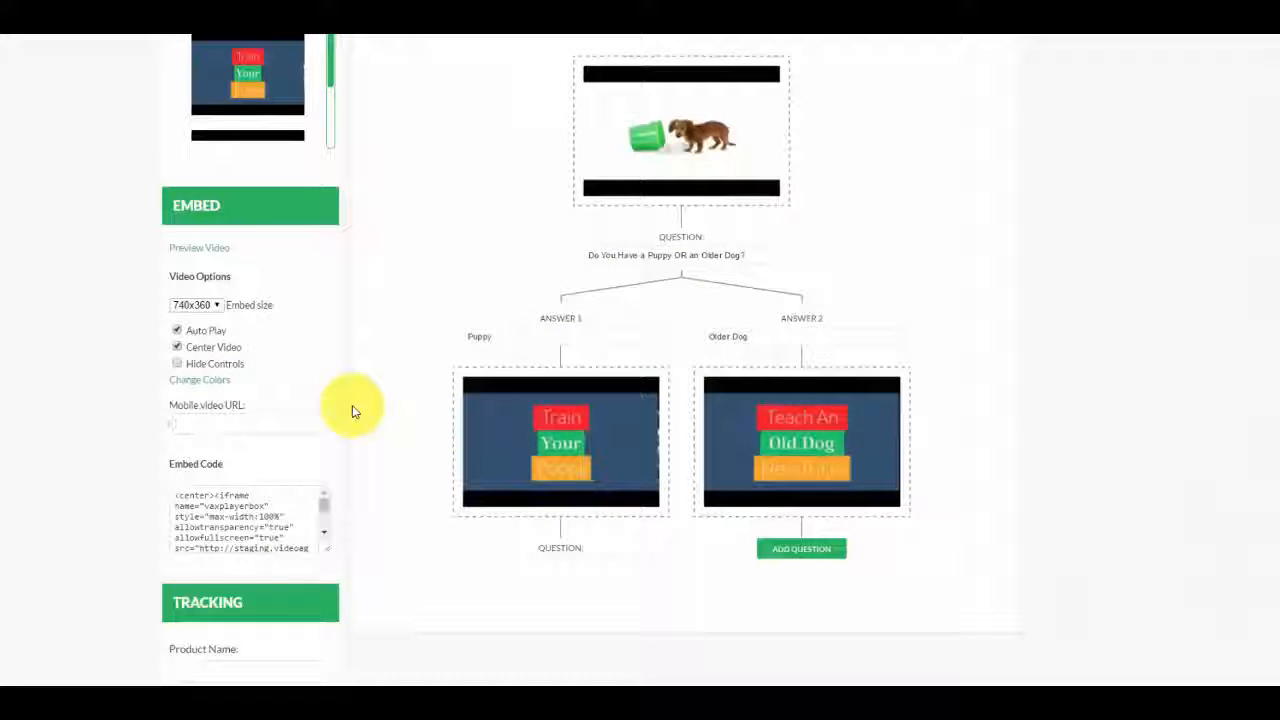
click(184, 428)
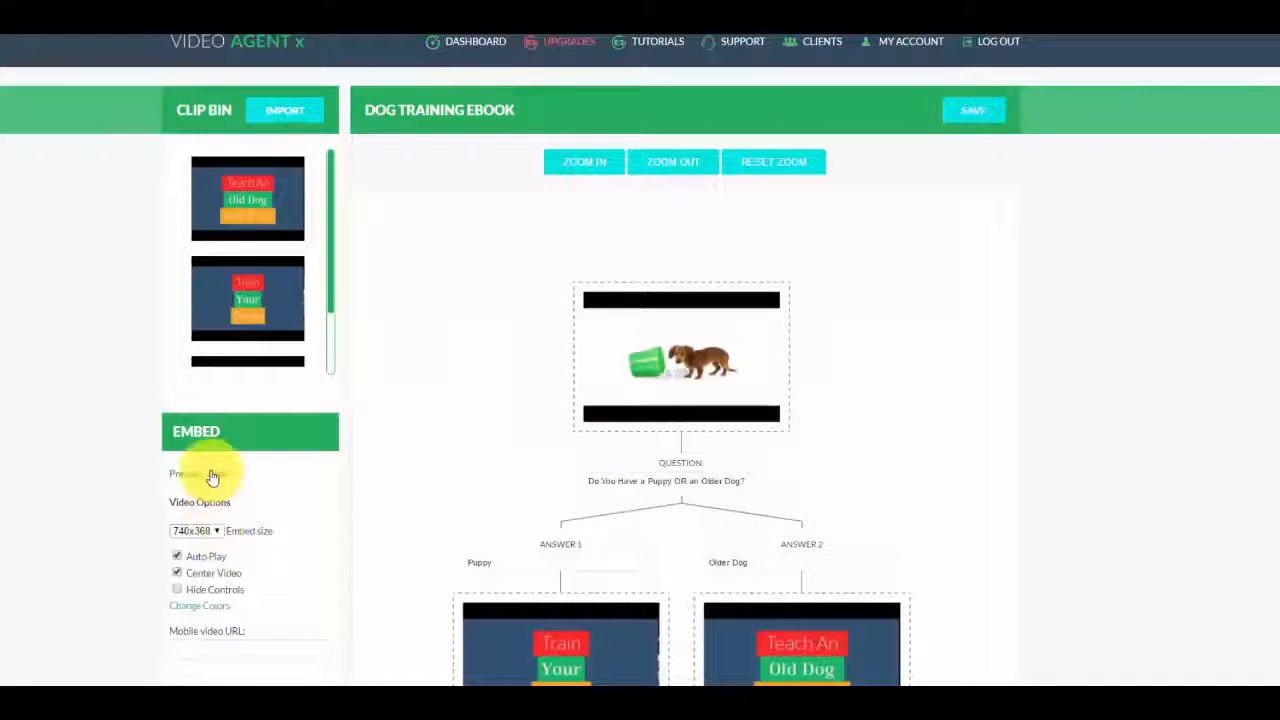
click(200, 472)
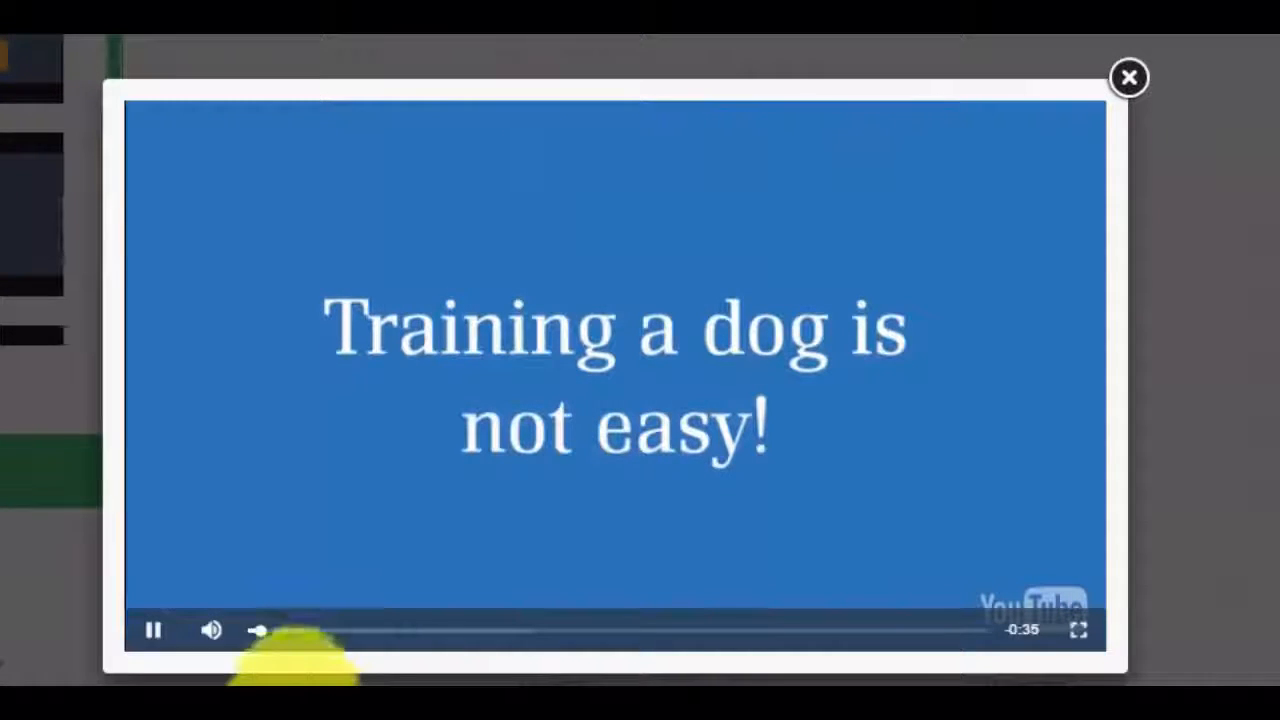
click(156, 630)
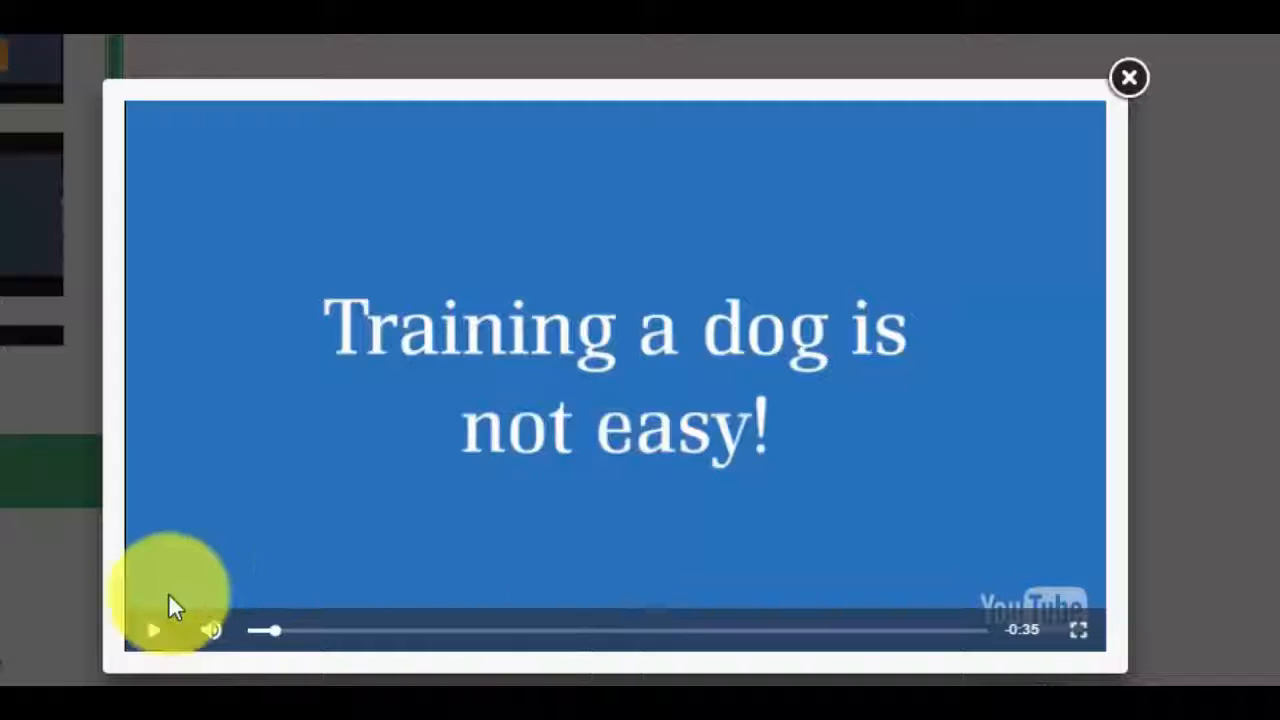
click(154, 632)
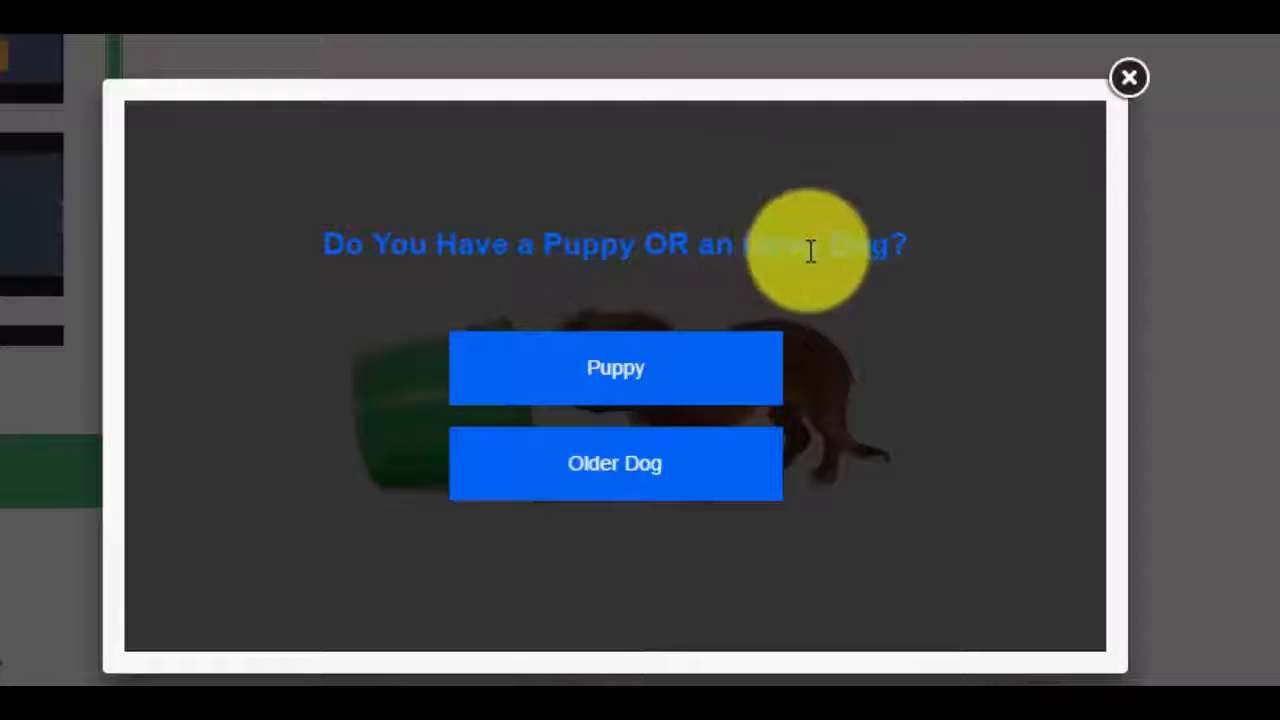
mouse_move(600, 386)
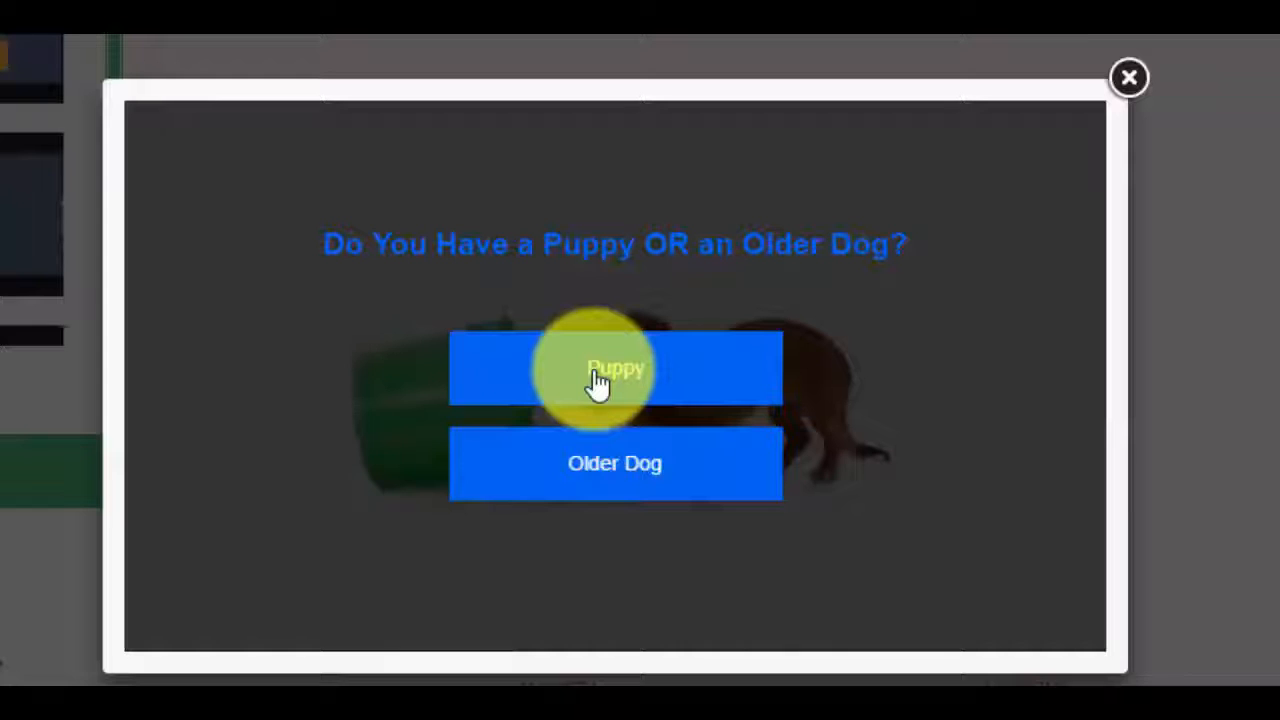
click(612, 370)
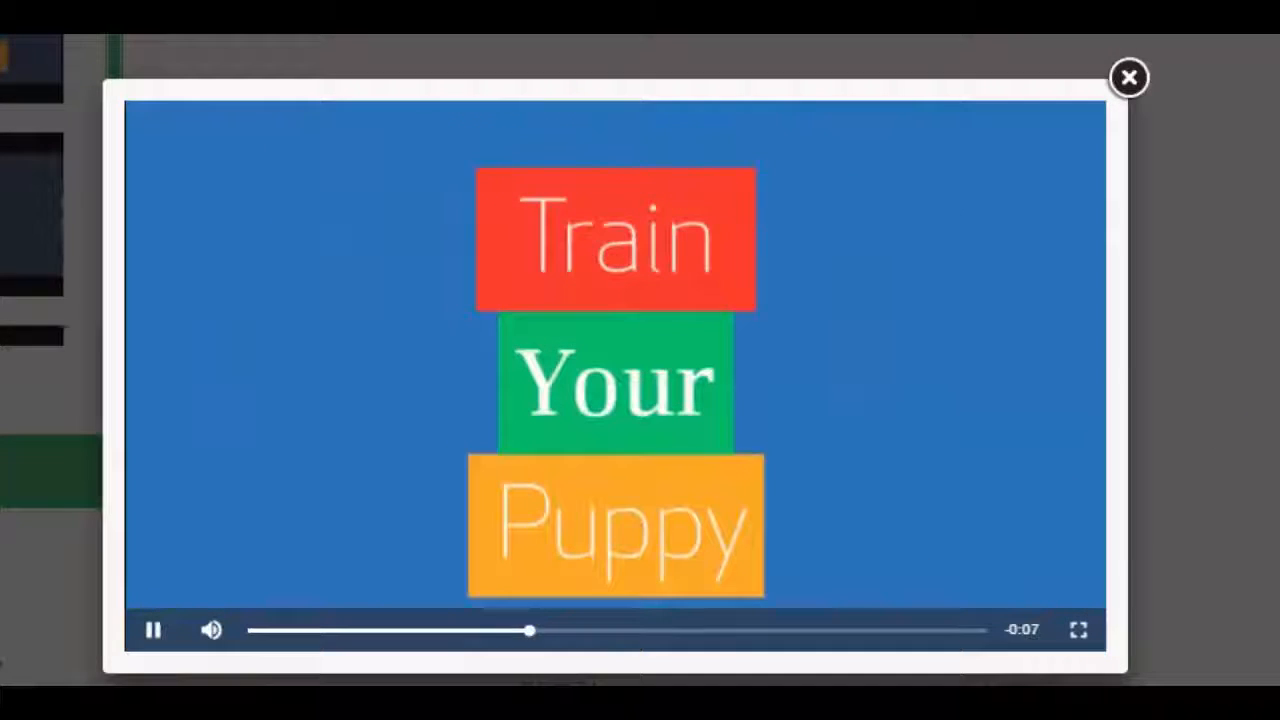
click(156, 630)
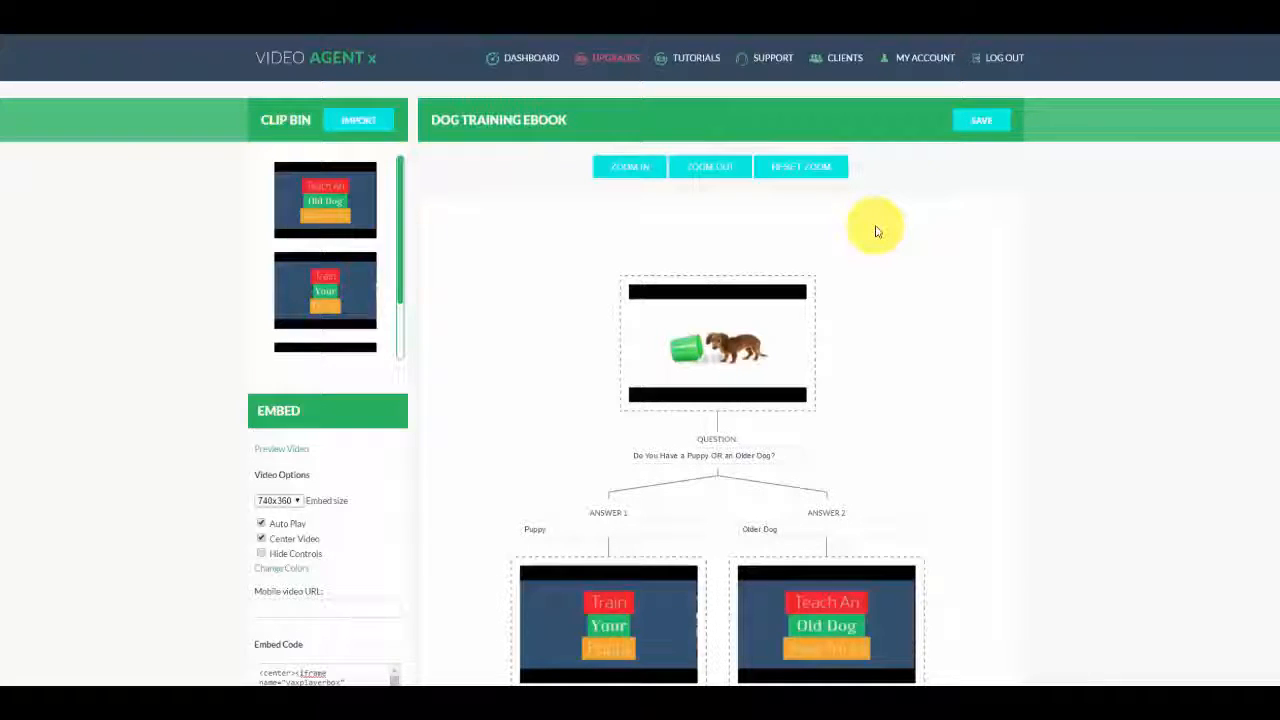
mouse_move(864, 380)
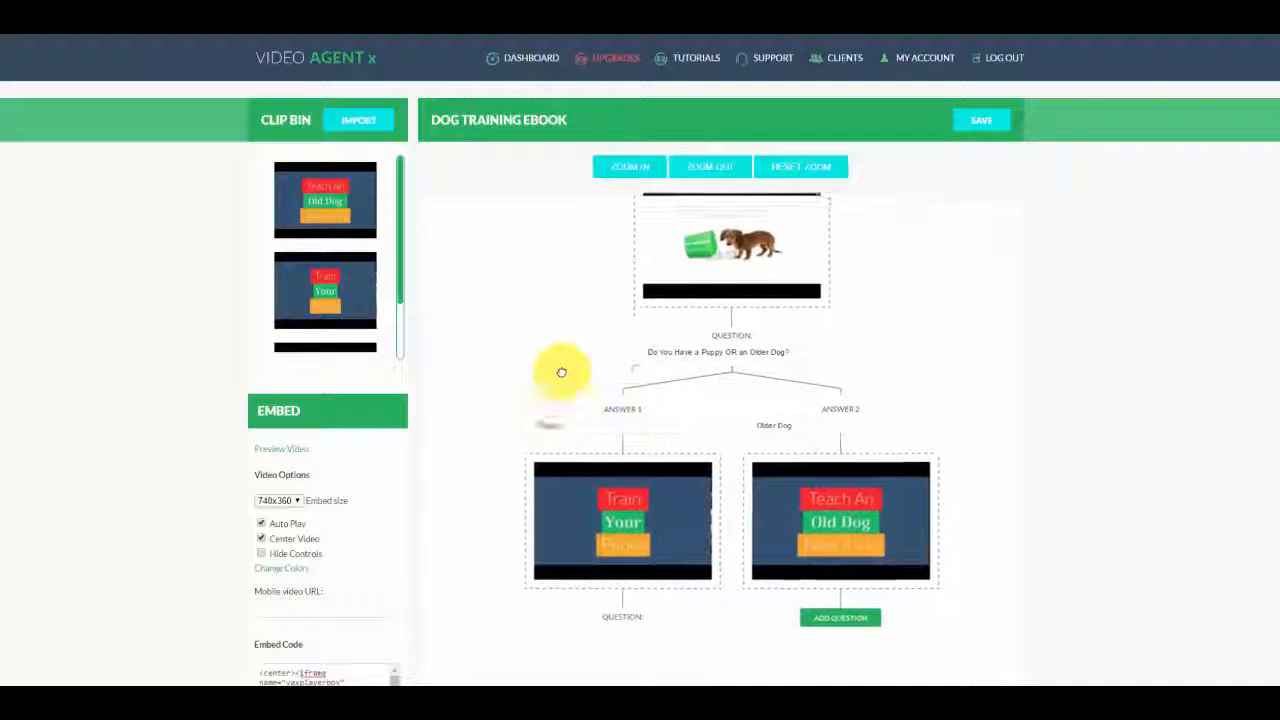
click(708, 166)
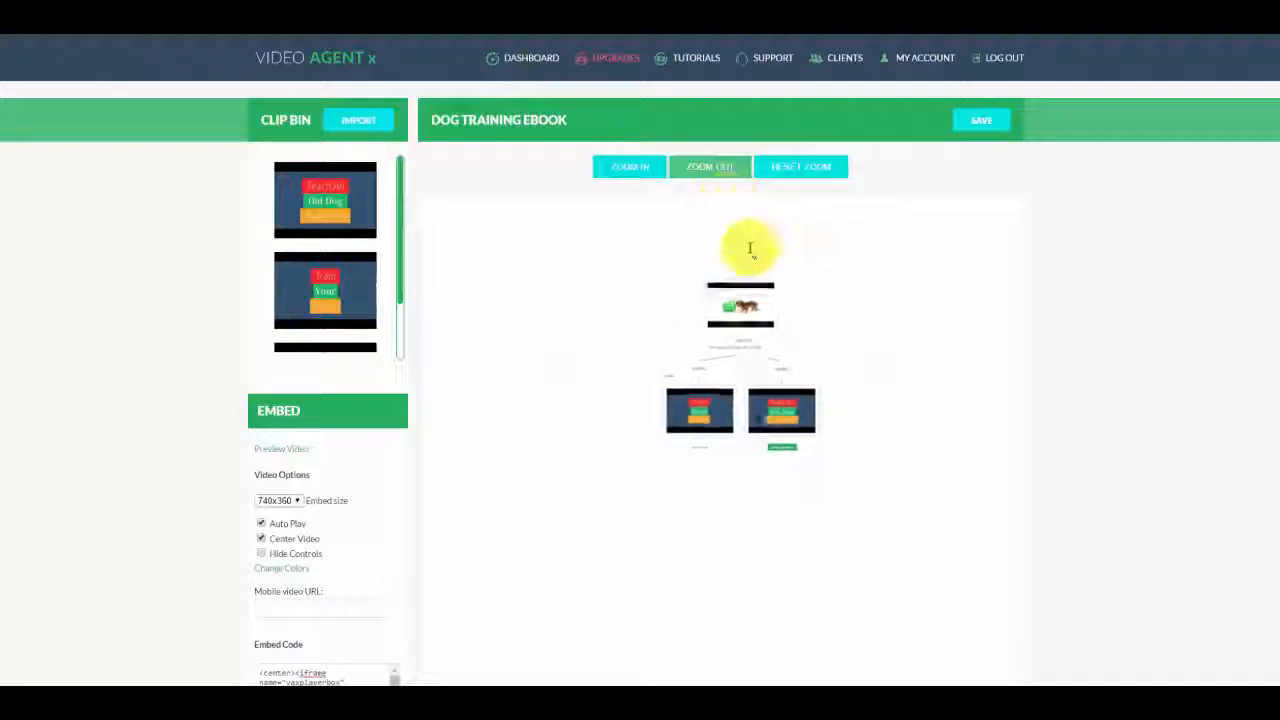
click(708, 166)
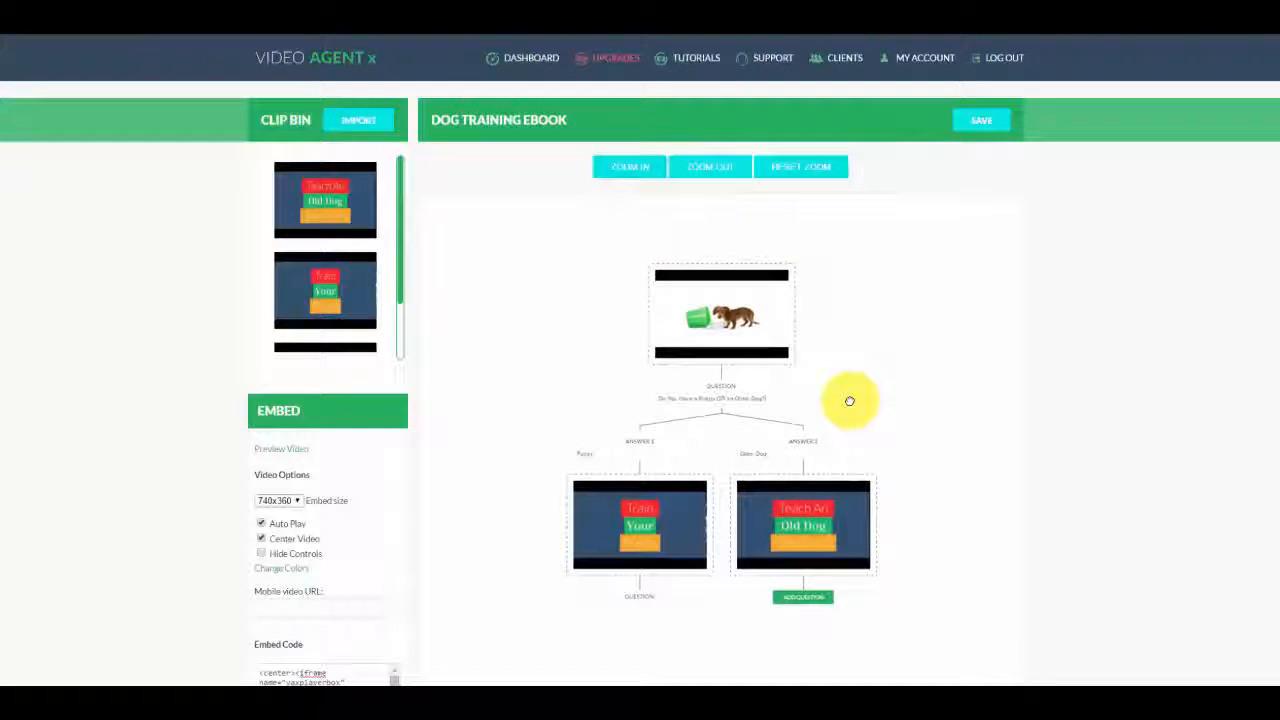
mouse_move(230, 32)
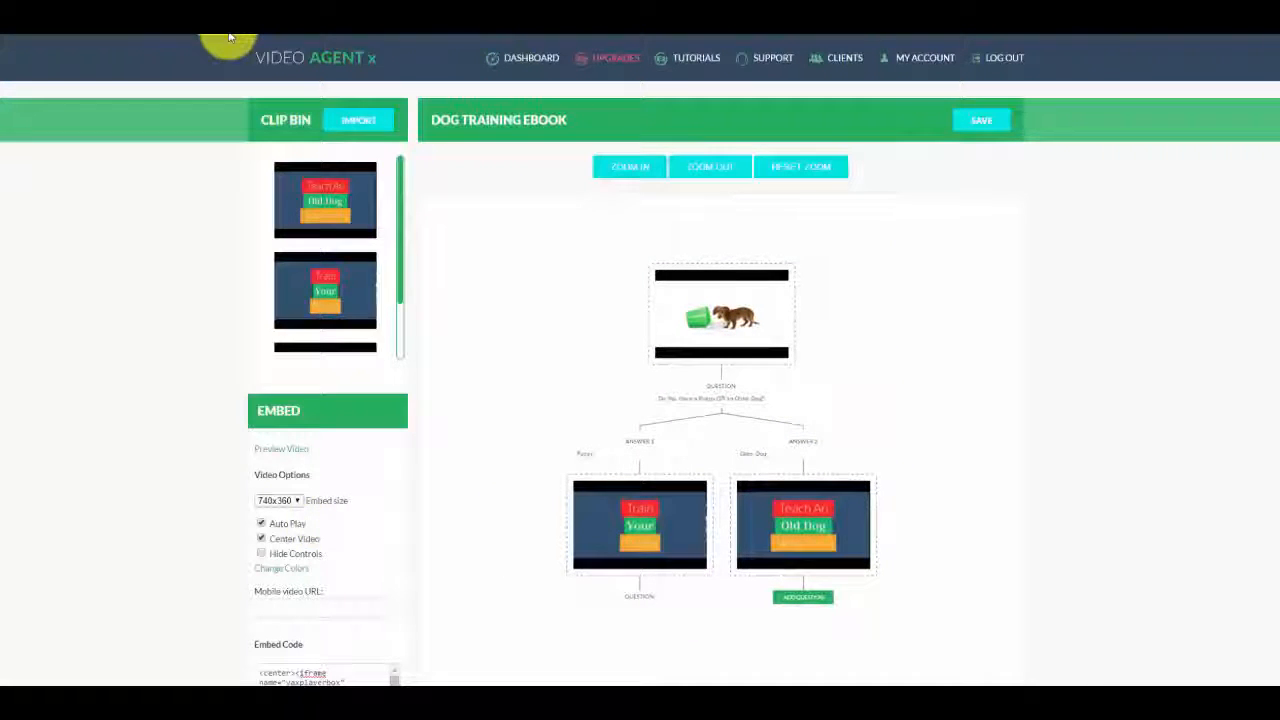